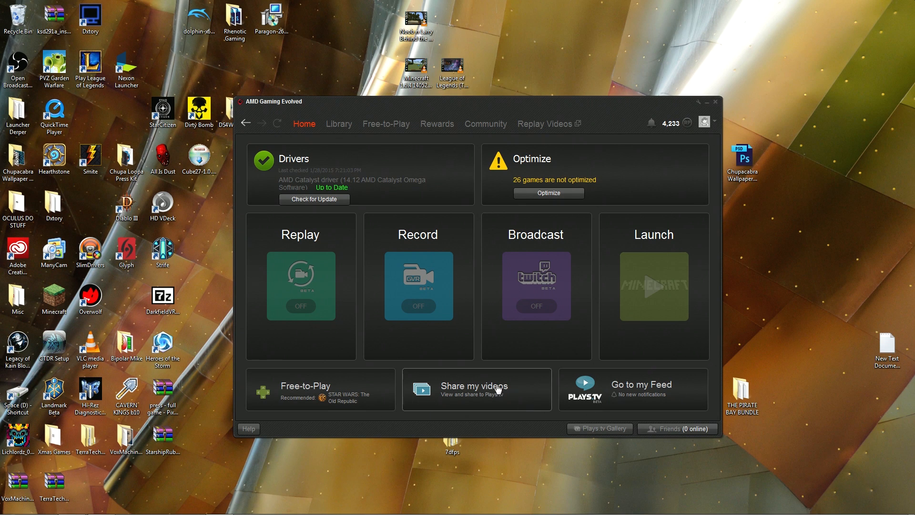
{"action": "mouse_move", "coordinate": [218, 309]}
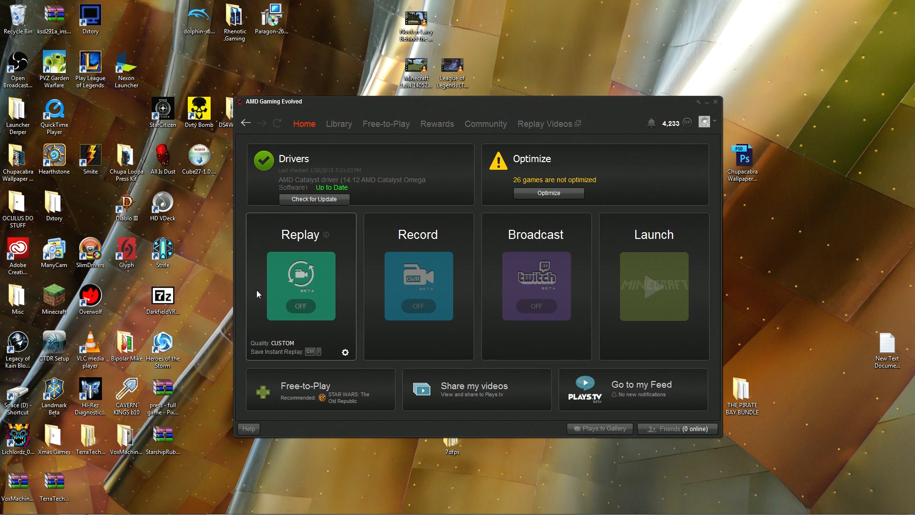
{"action": "mouse_move", "coordinate": [404, 291]}
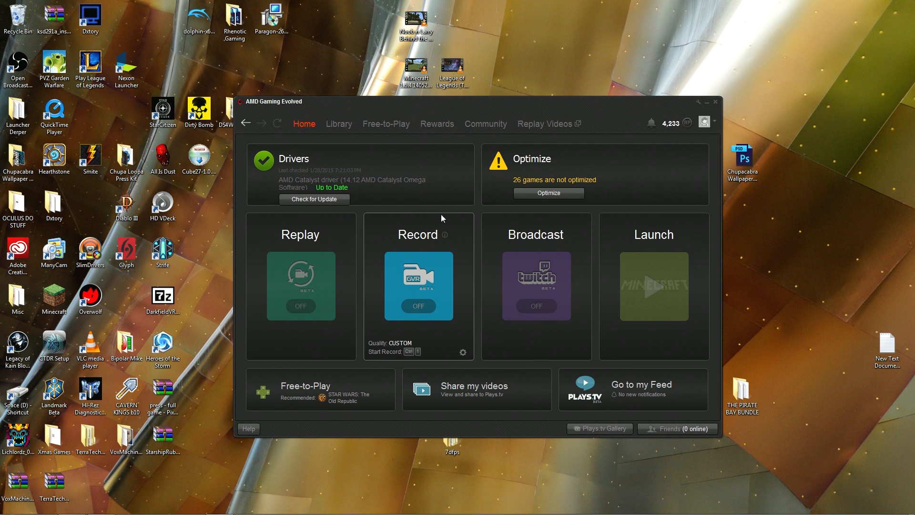
{"action": "mouse_move", "coordinate": [444, 225]}
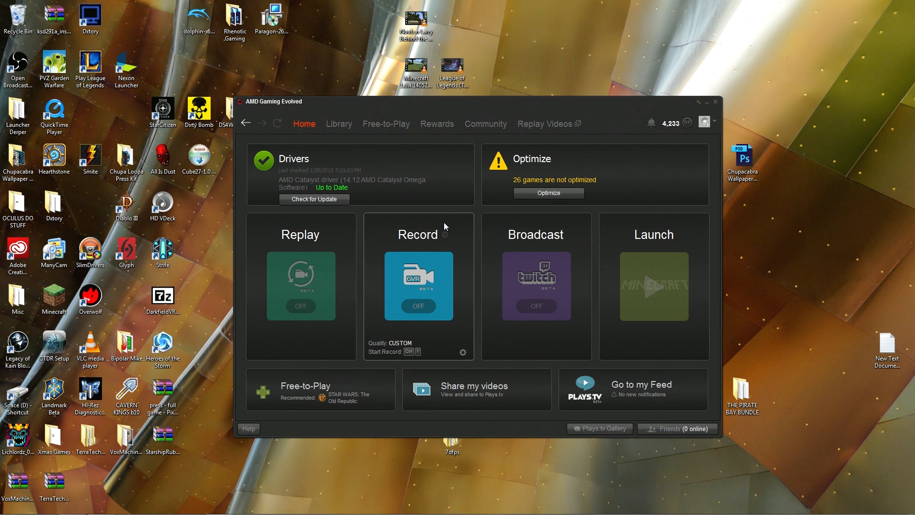
{"action": "mouse_move", "coordinate": [540, 402]}
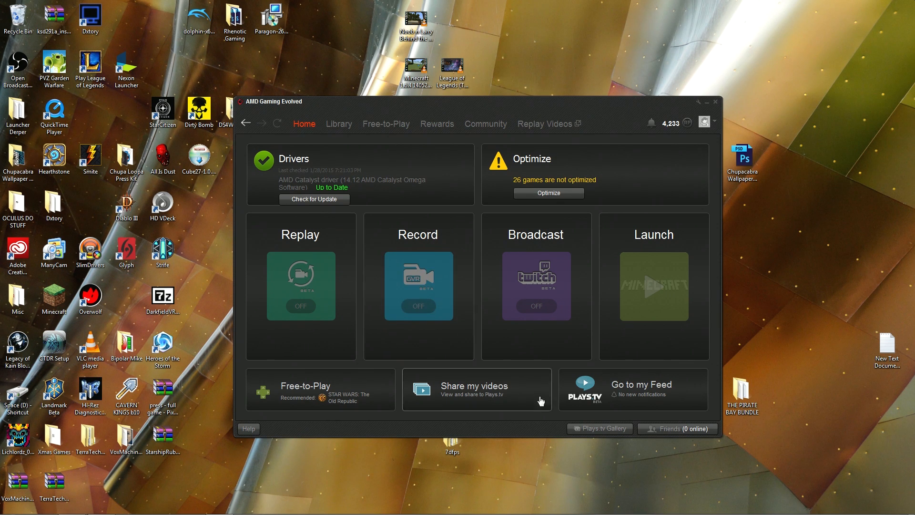
{"action": "mouse_move", "coordinate": [569, 420]}
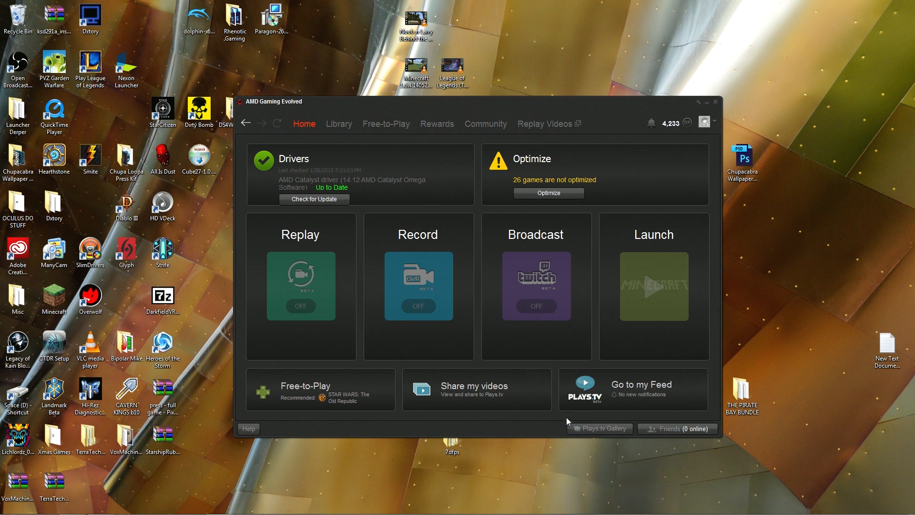
{"action": "mouse_move", "coordinate": [617, 407]}
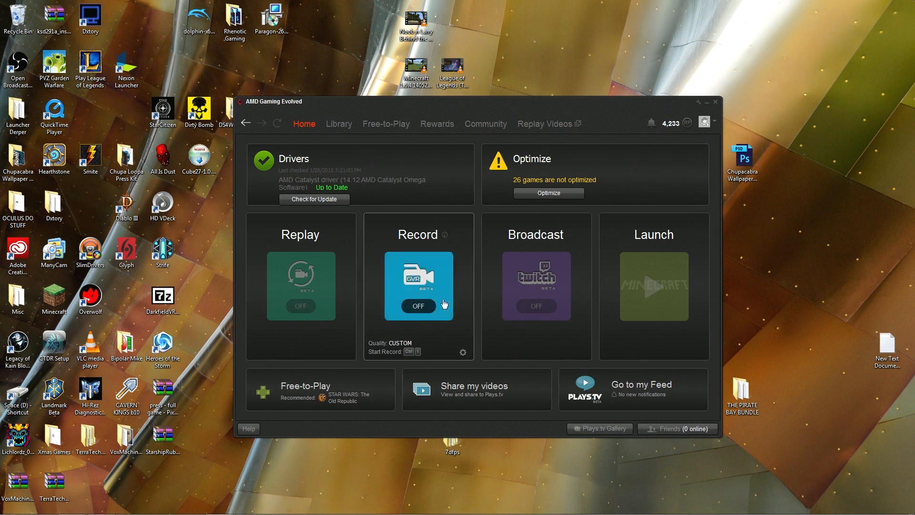
{"action": "mouse_move", "coordinate": [467, 273]}
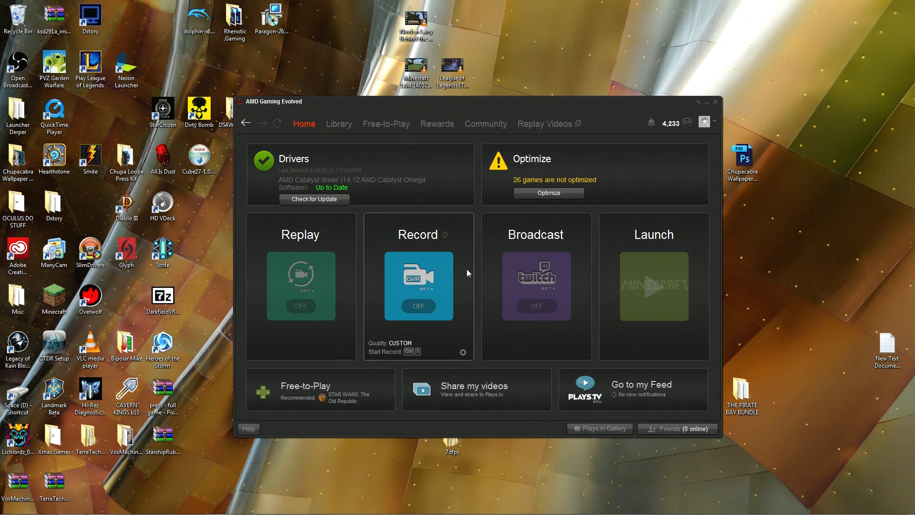
{"action": "mouse_move", "coordinate": [376, 290]}
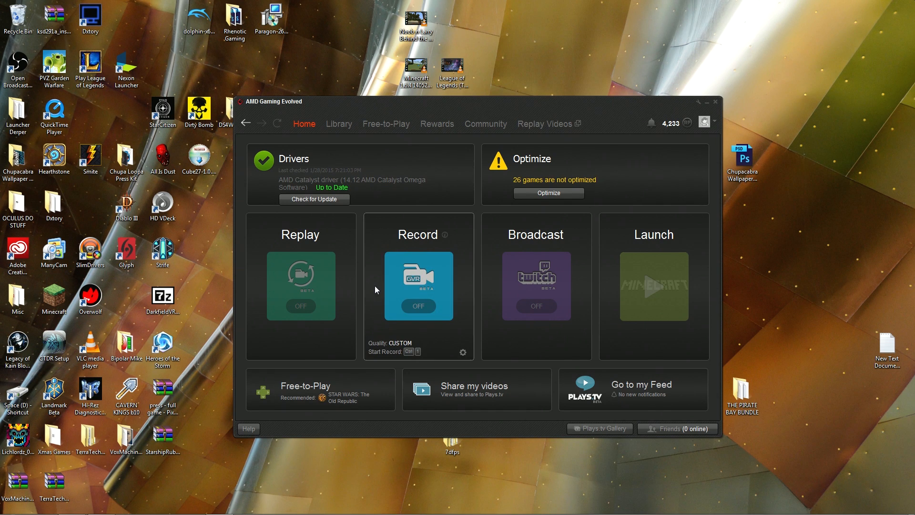
{"action": "mouse_move", "coordinate": [370, 293]}
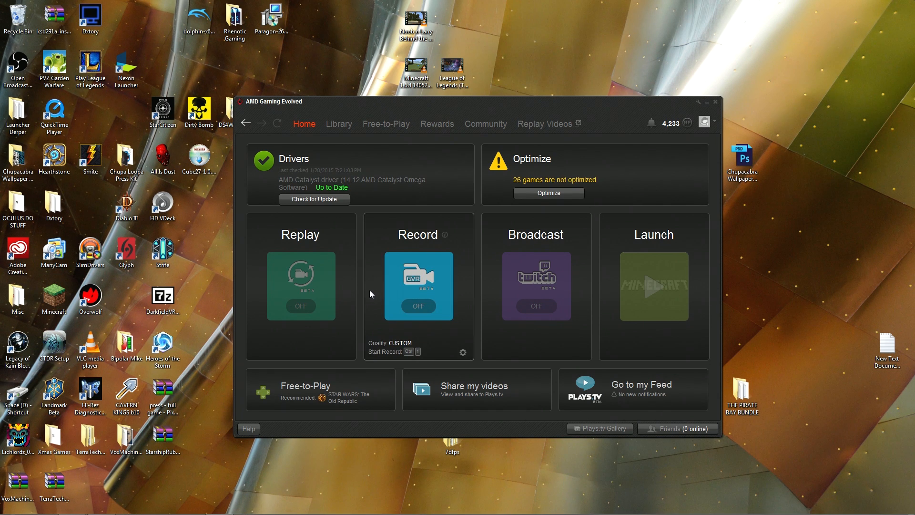
{"action": "mouse_move", "coordinate": [574, 338]}
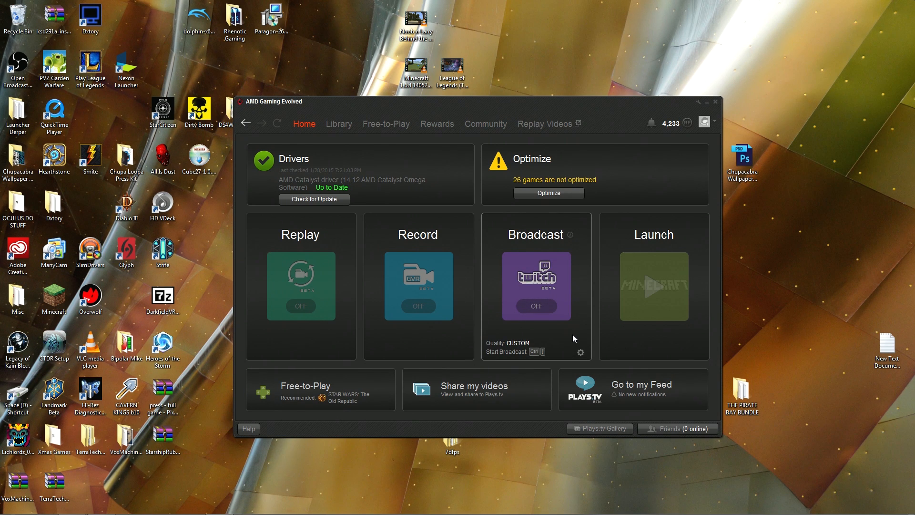
{"action": "mouse_move", "coordinate": [582, 296]}
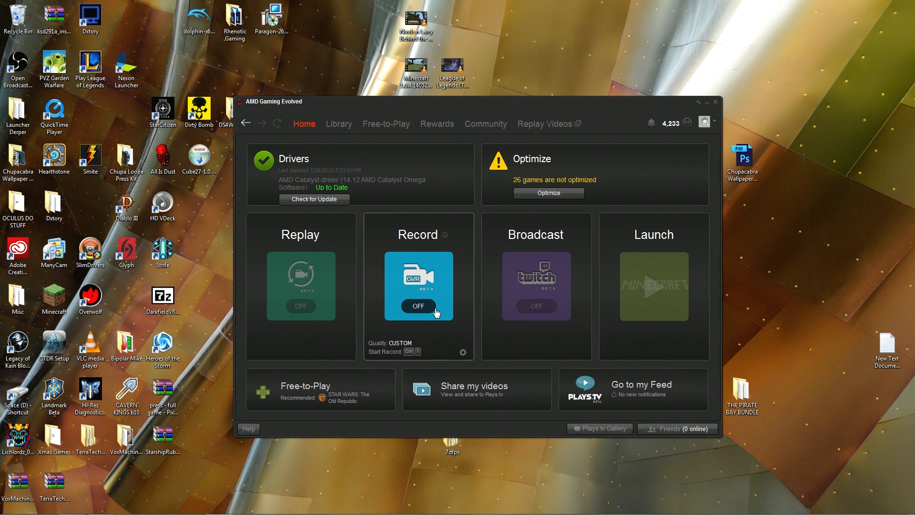
{"action": "mouse_move", "coordinate": [461, 360]}
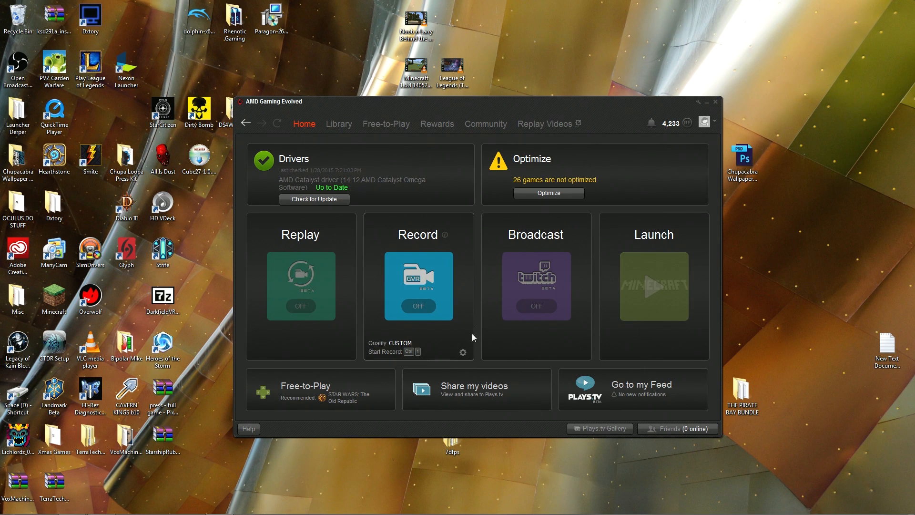
Step: Open the Record tile's Preferences at GVR (Plays.tv) > General showing replay length and audio options
{"action": "left_click", "coordinate": [464, 353]}
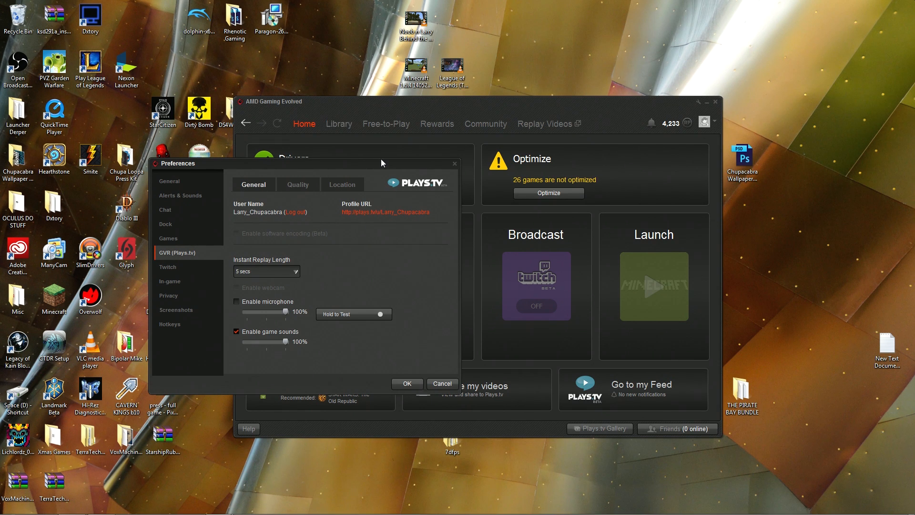
{"action": "mouse_move", "coordinate": [376, 169]}
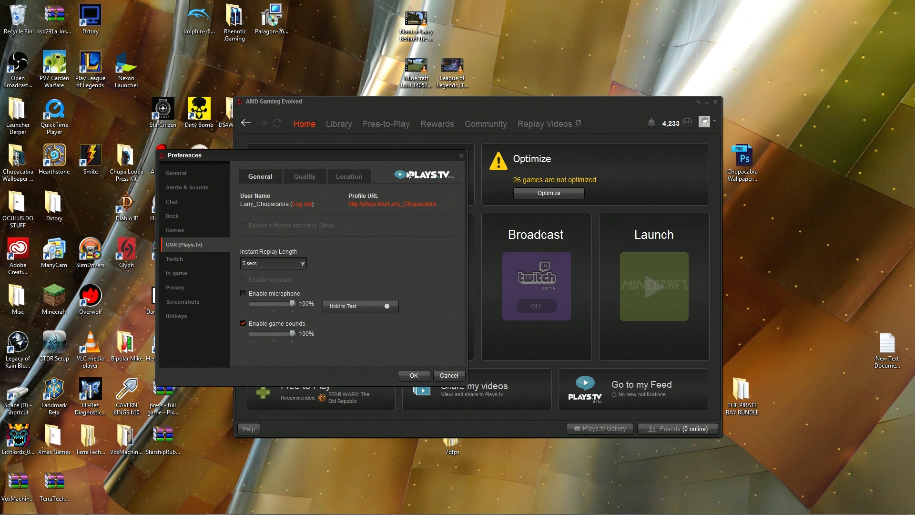
{"action": "mouse_move", "coordinate": [300, 195]}
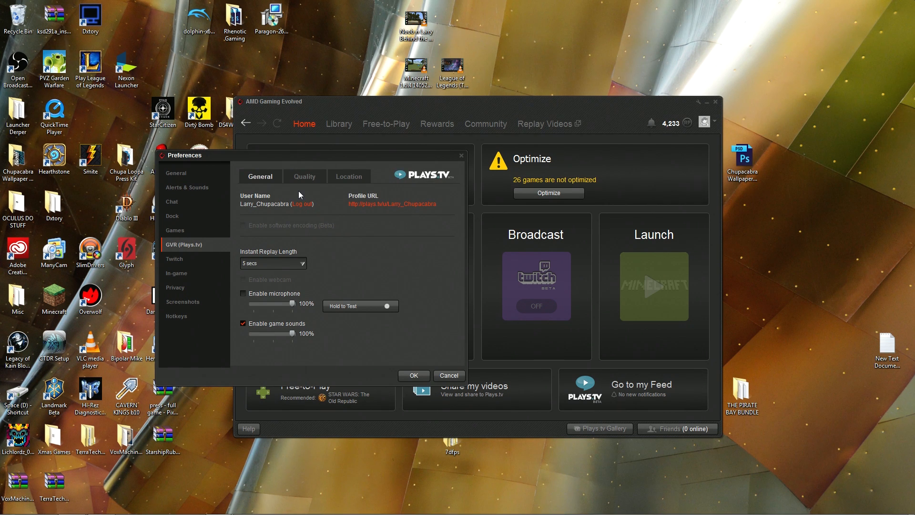
{"action": "mouse_move", "coordinate": [447, 208]}
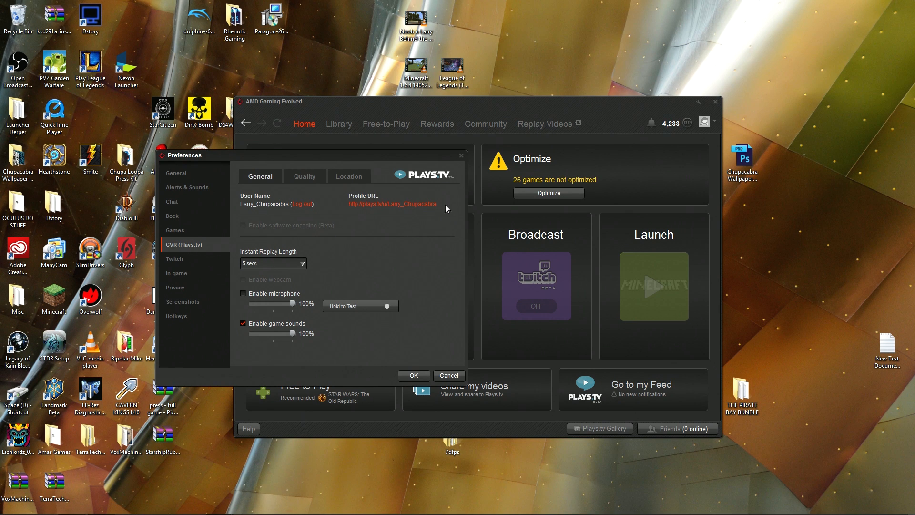
{"action": "mouse_move", "coordinate": [409, 203]}
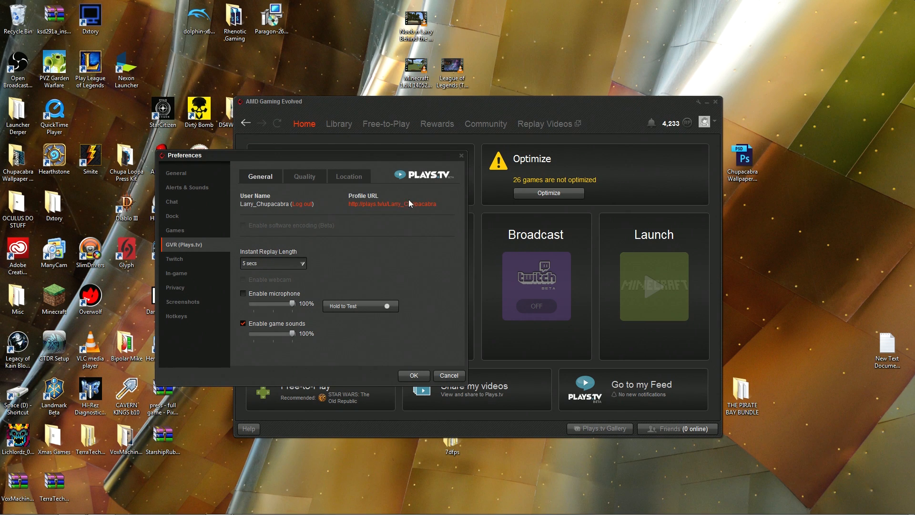
{"action": "mouse_move", "coordinate": [325, 241]}
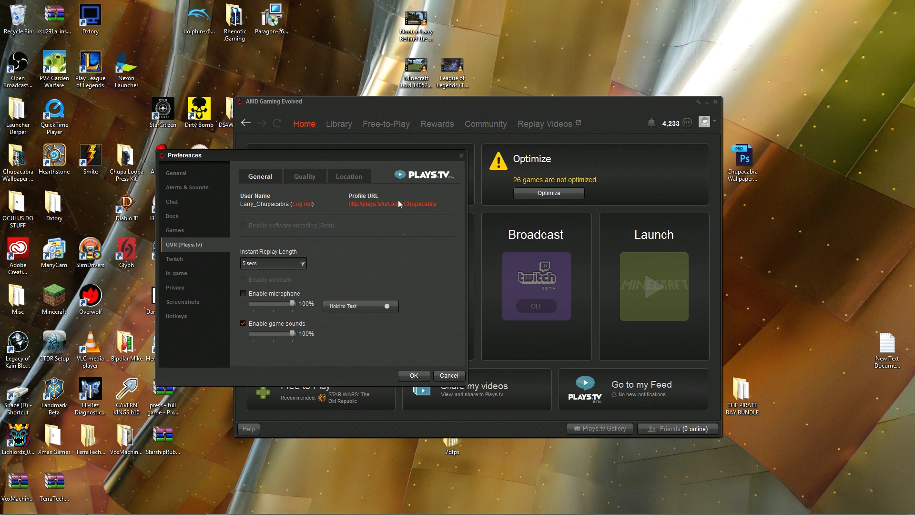
Step: Set Instant Replay Length to 5 min after briefly trying 10 min
{"action": "left_click", "coordinate": [273, 263]}
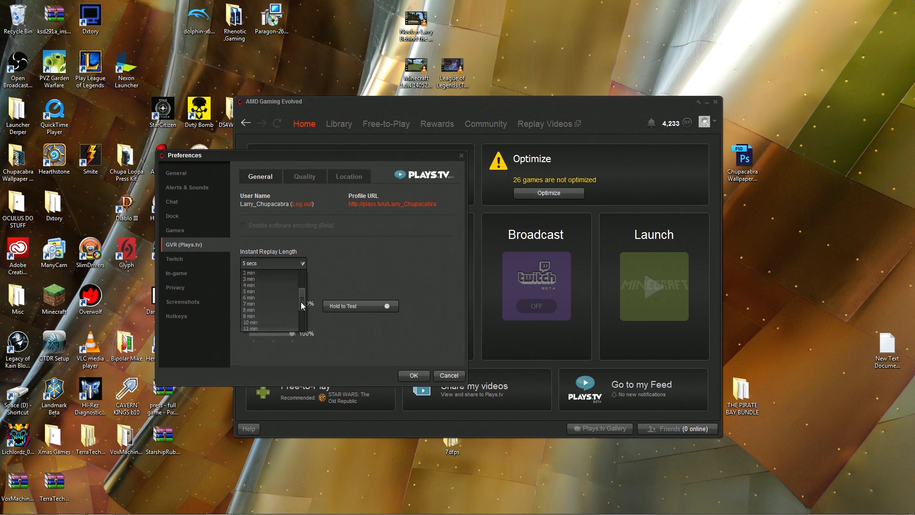
{"action": "scroll", "scroll_direction": "down", "scroll_amount": 3}
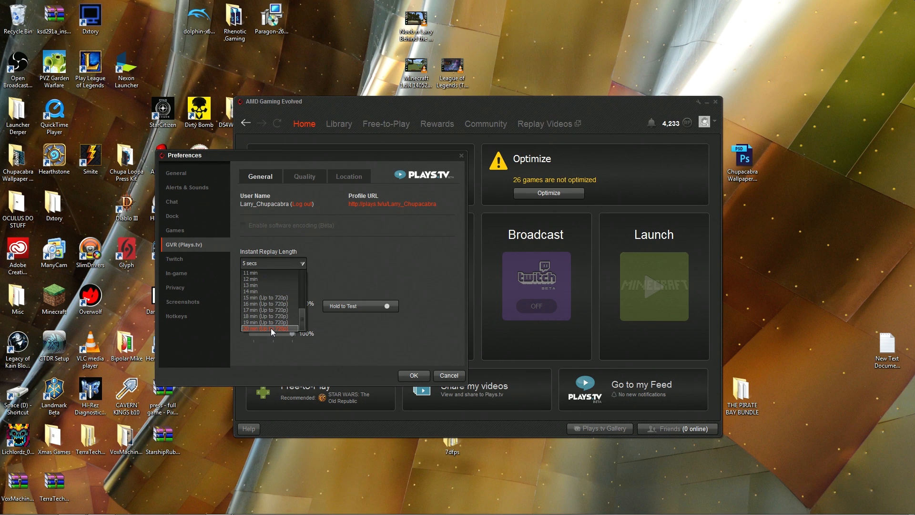
{"action": "mouse_move", "coordinate": [271, 333]}
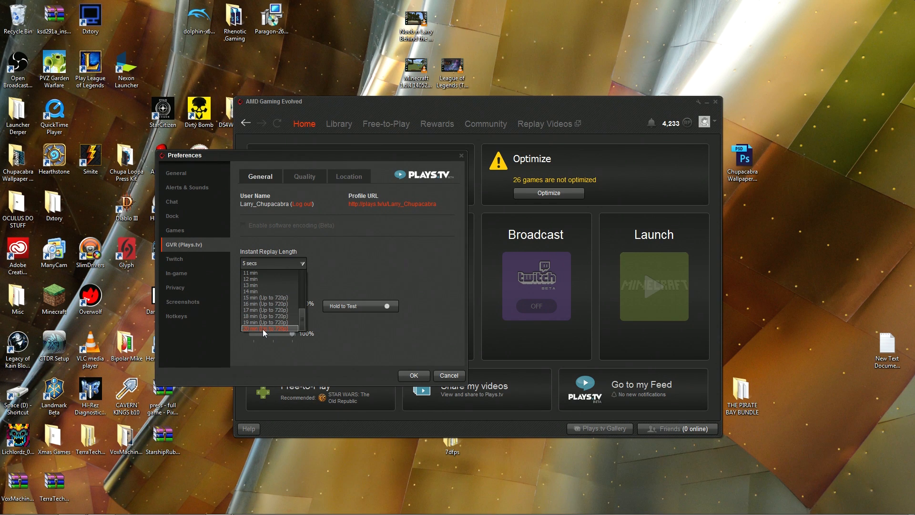
{"action": "left_click", "coordinate": [272, 263]}
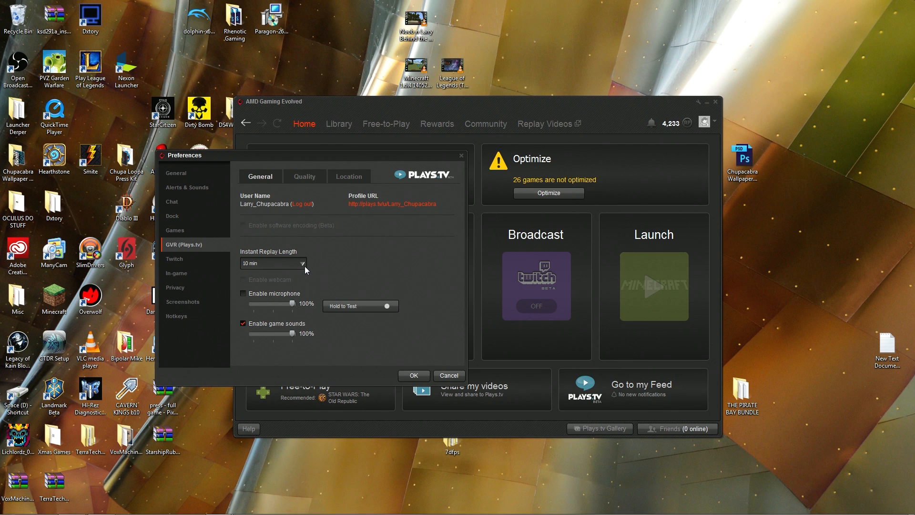
{"action": "mouse_move", "coordinate": [308, 284]}
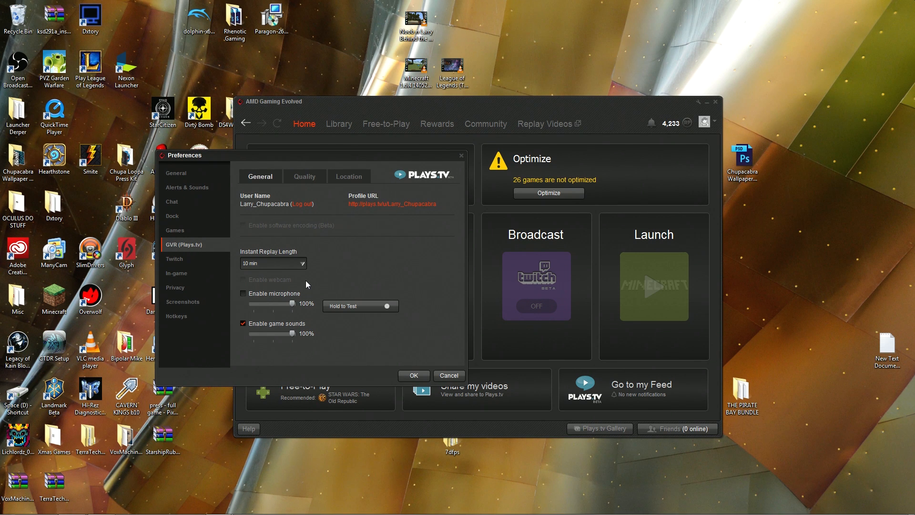
{"action": "left_click", "coordinate": [271, 263]}
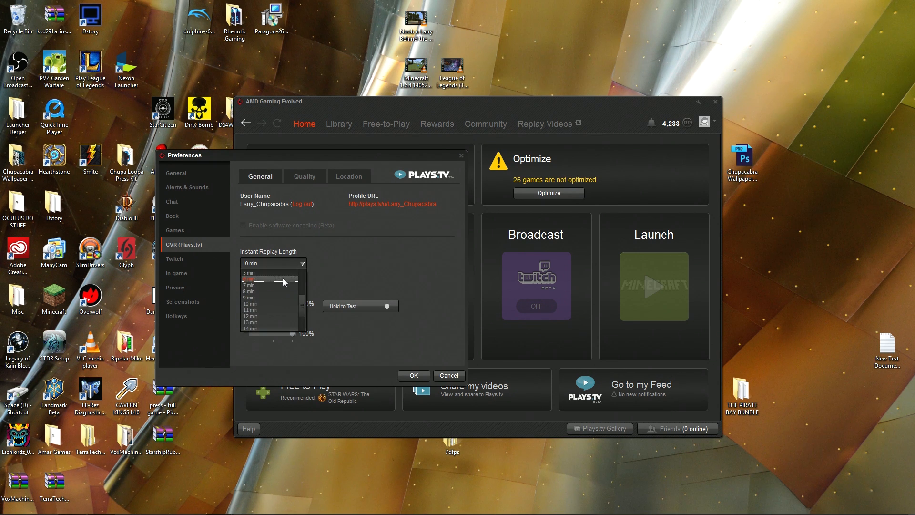
{"action": "left_click", "coordinate": [251, 274]}
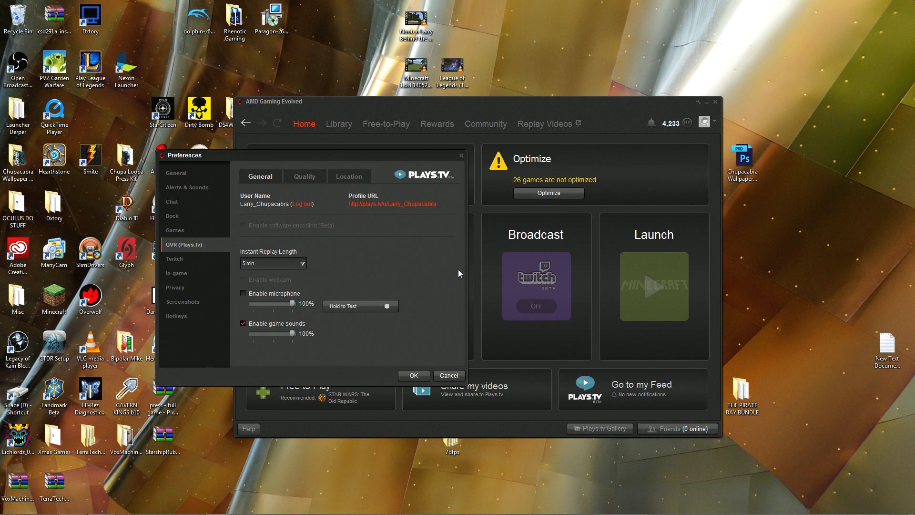
{"action": "mouse_move", "coordinate": [277, 314]}
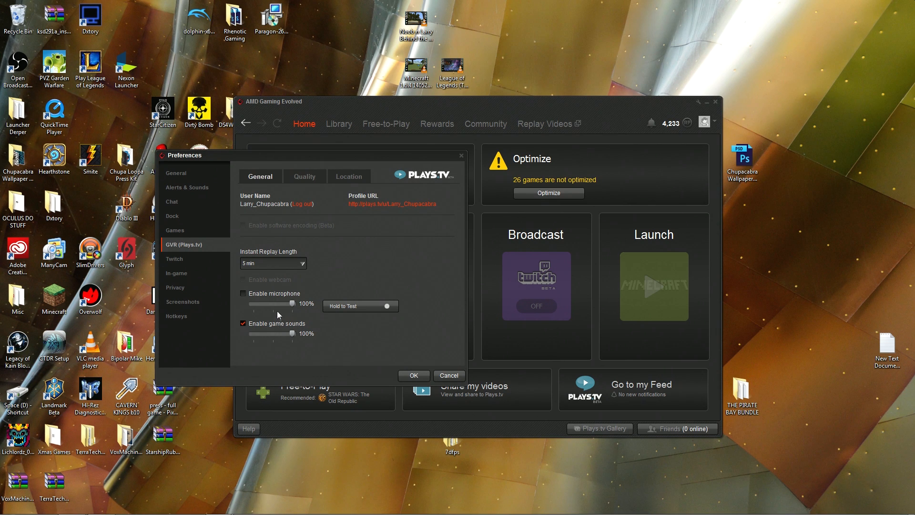
Step: Enable microphone recording with its volume at 85%
{"action": "left_click", "coordinate": [243, 293]}
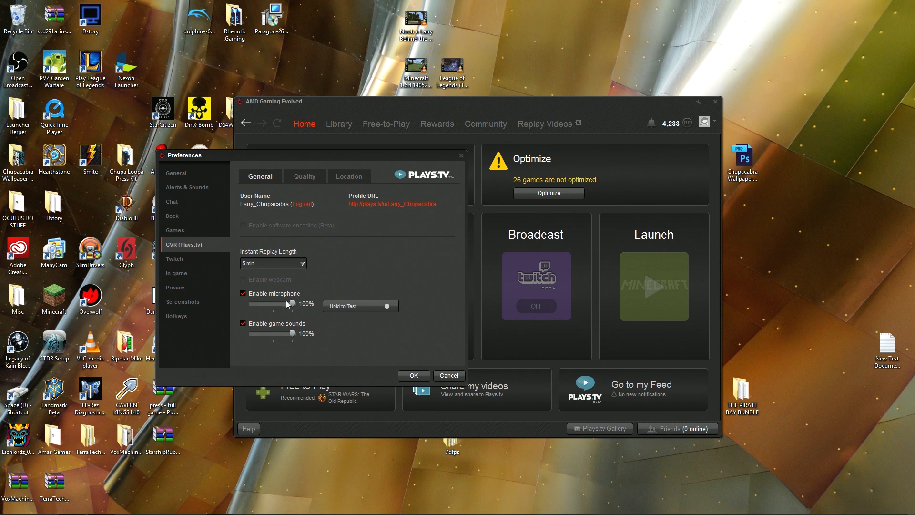
{"action": "left_click_drag", "start_coordinate": [290, 304], "coordinate": [285, 303]}
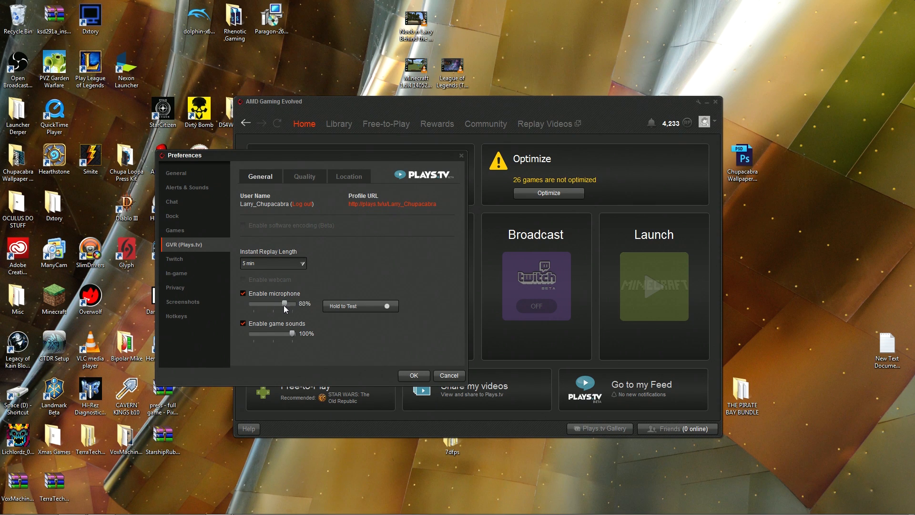
{"action": "left_click_drag", "start_coordinate": [285, 303], "coordinate": [290, 304]}
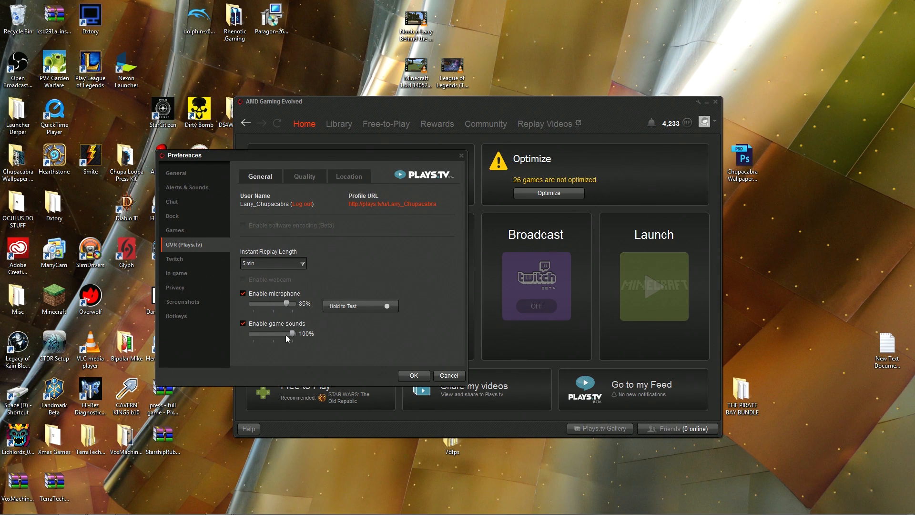
Step: Lower the game sounds volume slider to 61%
{"action": "left_click_drag", "start_coordinate": [292, 334], "coordinate": [273, 335]}
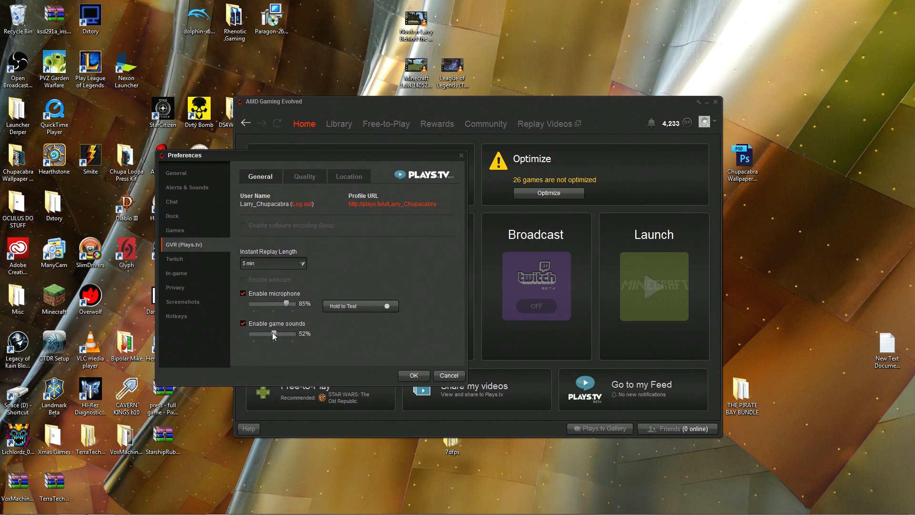
{"action": "left_click_drag", "start_coordinate": [272, 333], "coordinate": [276, 333]}
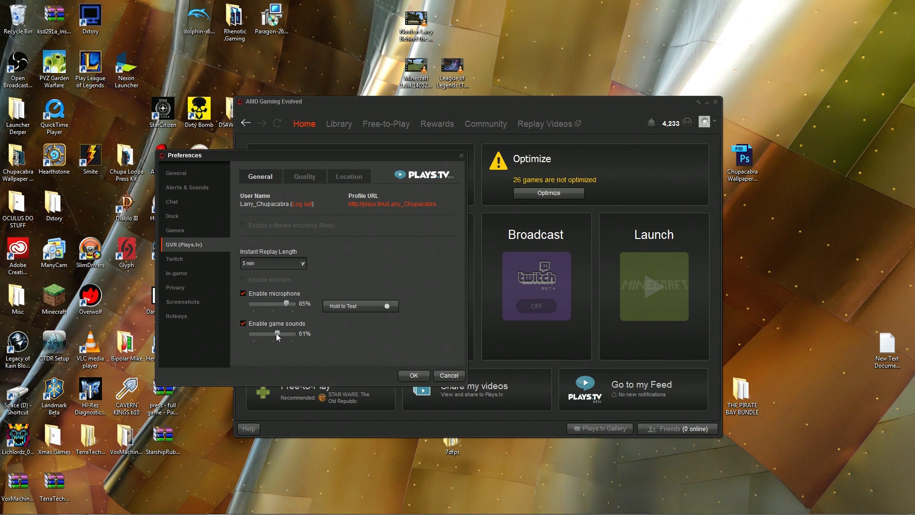
{"action": "left_click_drag", "start_coordinate": [277, 334], "coordinate": [281, 334]}
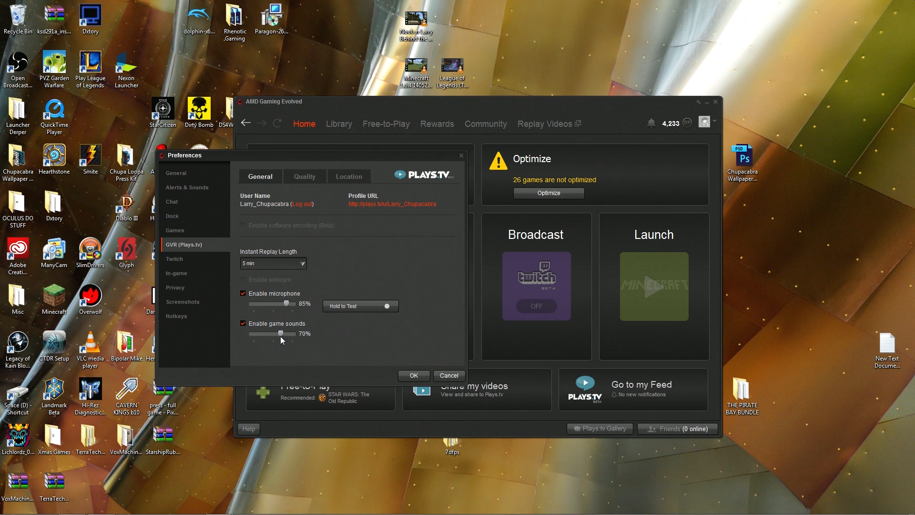
{"action": "left_click_drag", "start_coordinate": [280, 334], "coordinate": [272, 334]}
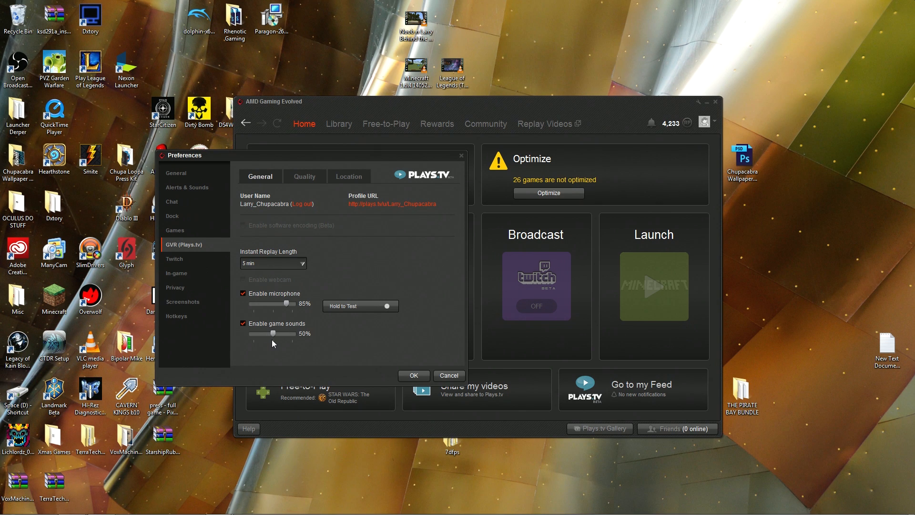
{"action": "left_click_drag", "start_coordinate": [272, 334], "coordinate": [279, 334]}
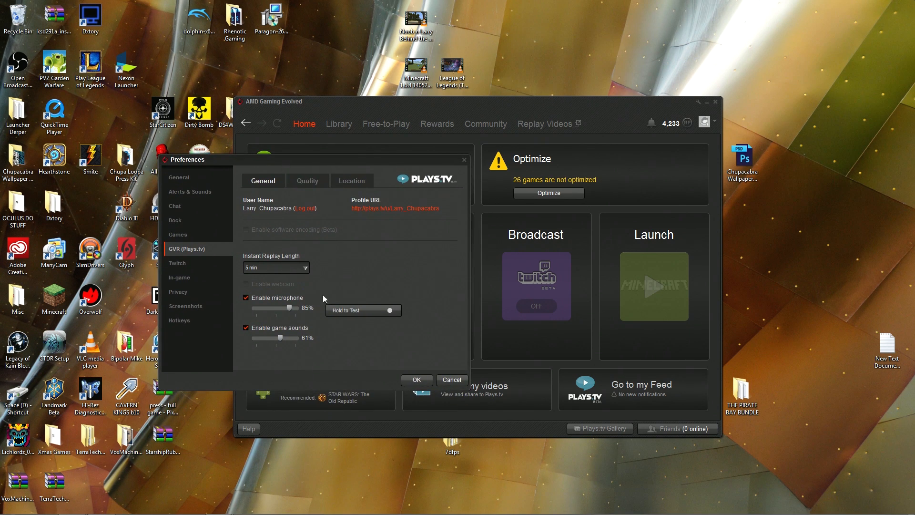
{"action": "mouse_move", "coordinate": [376, 314]}
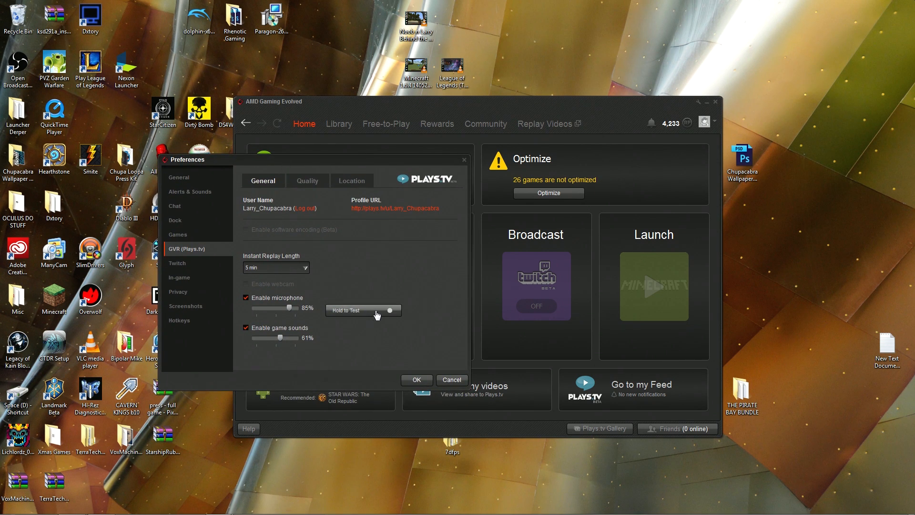
Step: In Quality, try Low then settle on the High preset: 10 Mb/s, 30 fps, 1080p
{"action": "left_click", "coordinate": [307, 181]}
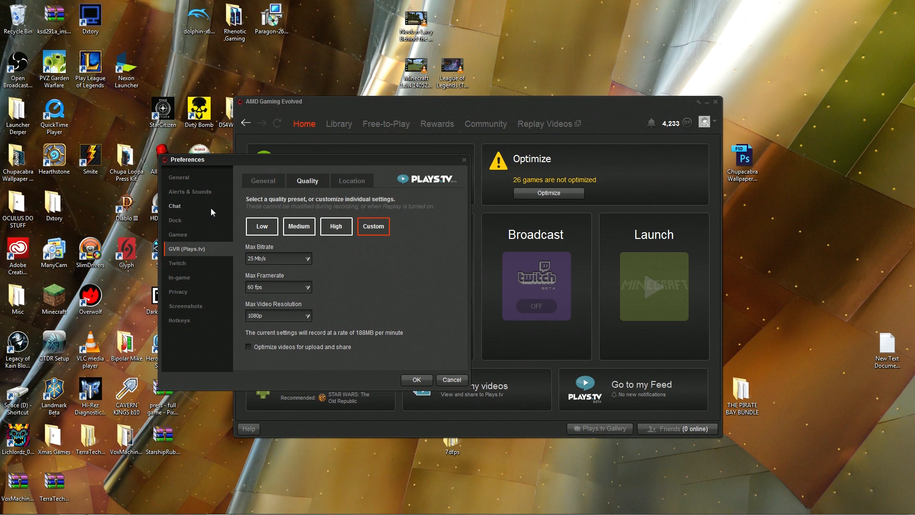
{"action": "left_click", "coordinate": [262, 226]}
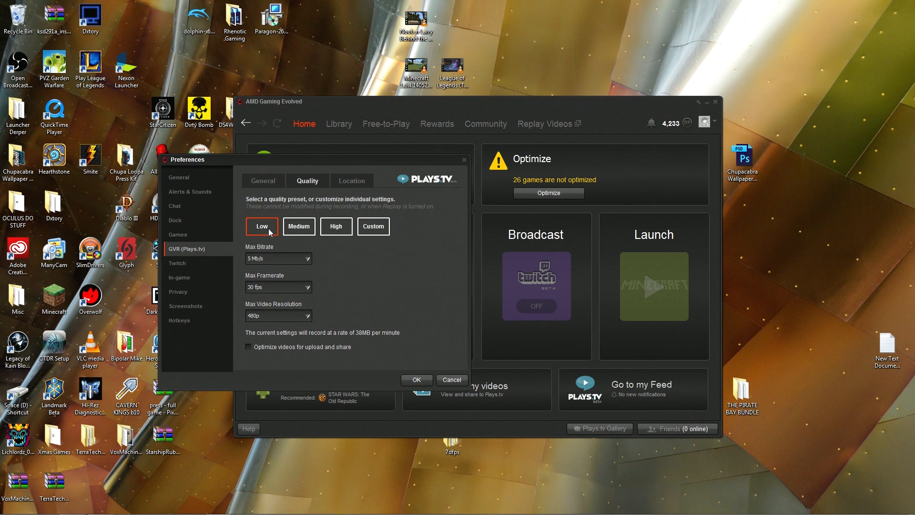
{"action": "left_click", "coordinate": [335, 226]}
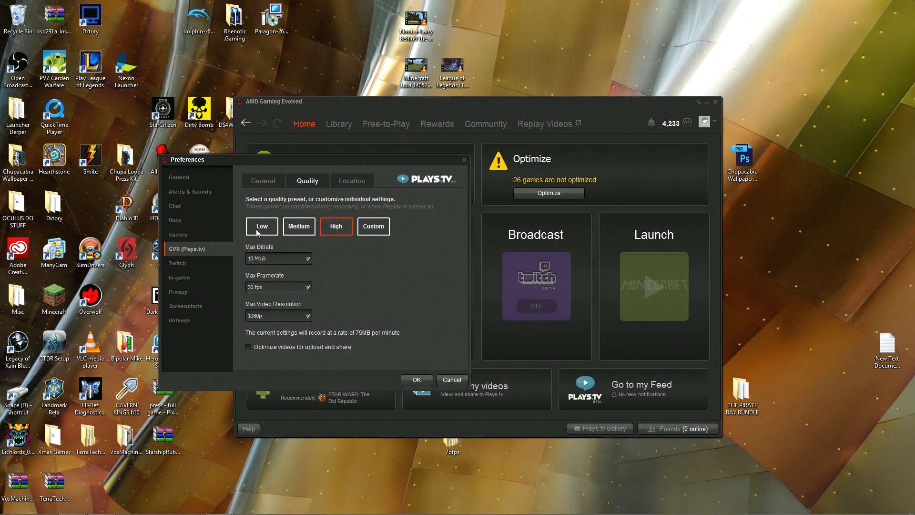
{"action": "left_click", "coordinate": [262, 227]}
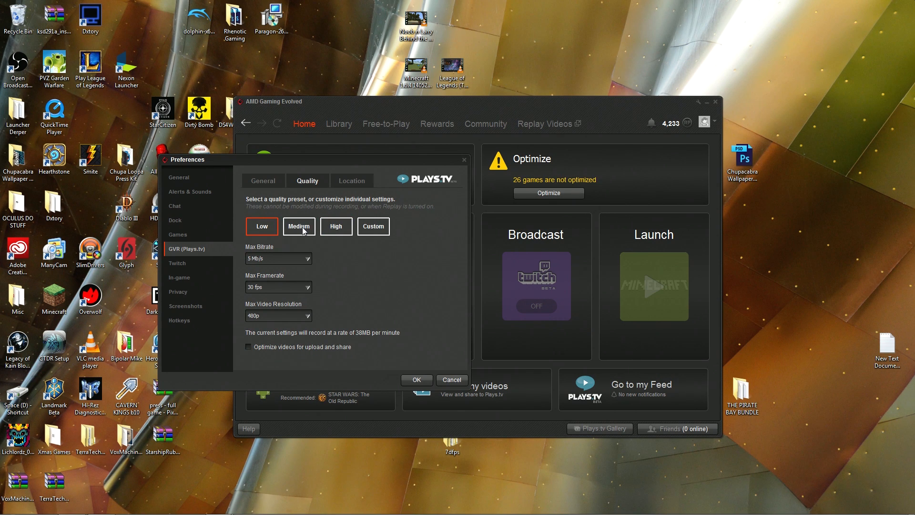
{"action": "left_click", "coordinate": [337, 226]}
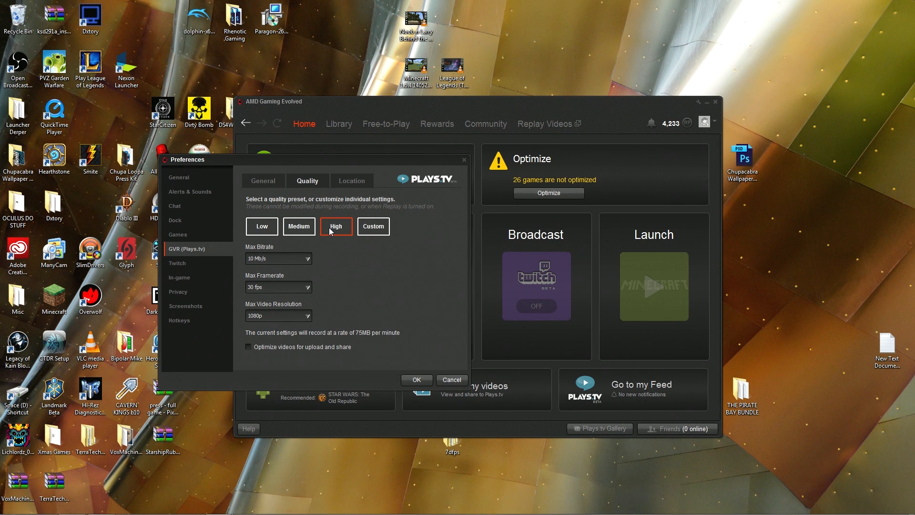
{"action": "left_click", "coordinate": [373, 227]}
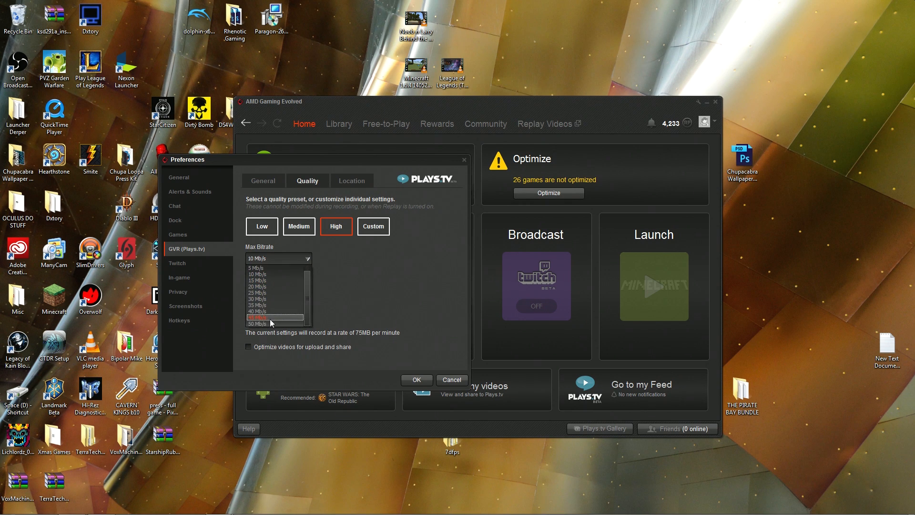
Step: Raise Max Bitrate to 50 Mb/s, making a Custom setup of about 375MB per minute
{"action": "left_click", "coordinate": [274, 318]}
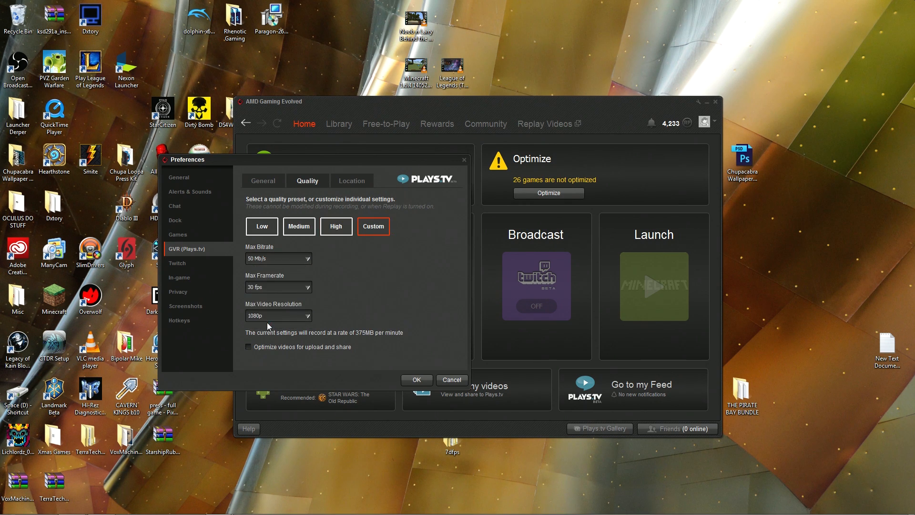
{"action": "mouse_move", "coordinate": [362, 334]}
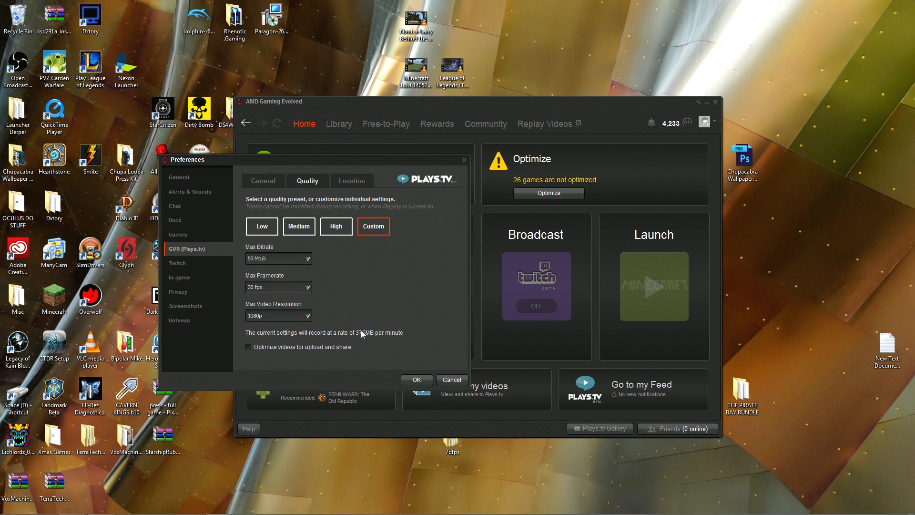
{"action": "mouse_move", "coordinate": [371, 340]}
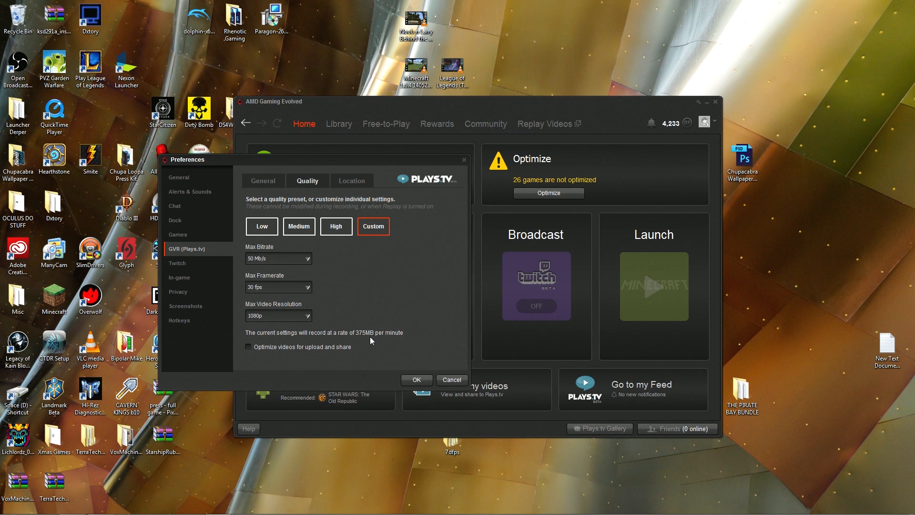
{"action": "mouse_move", "coordinate": [391, 313]}
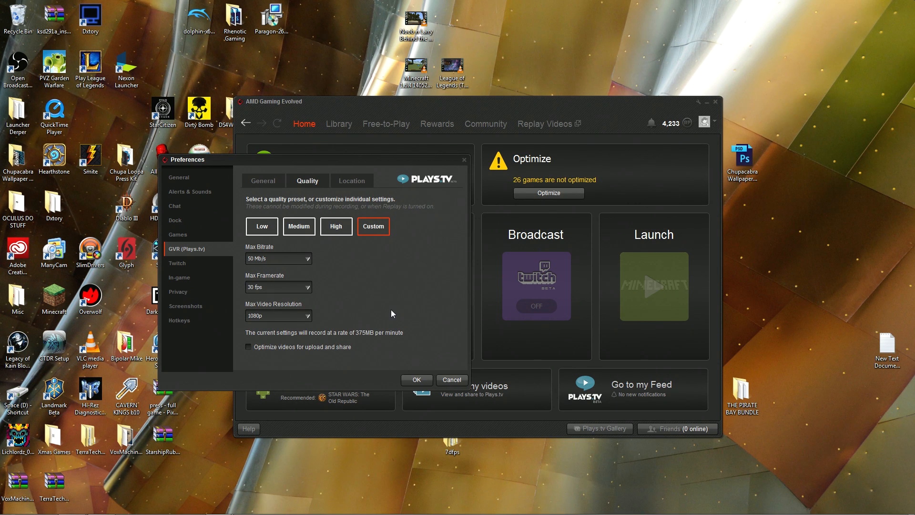
{"action": "left_click", "coordinate": [278, 258]}
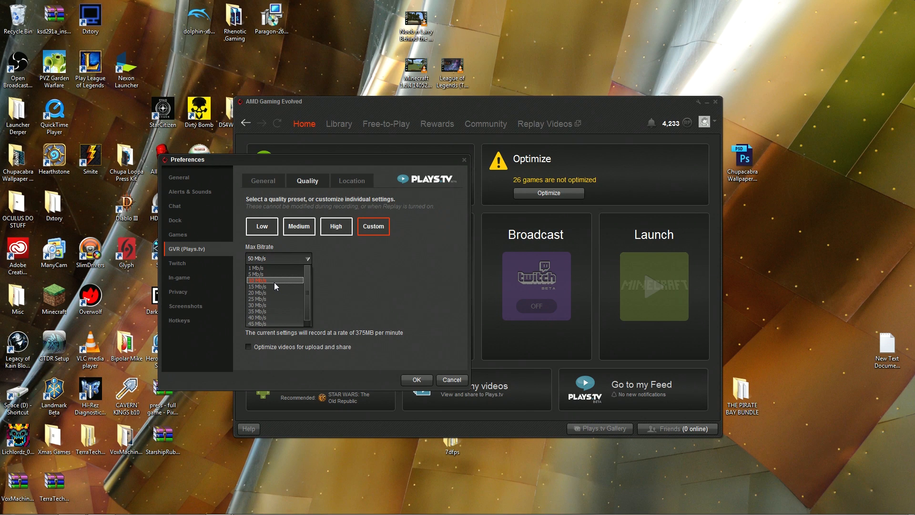
{"action": "mouse_move", "coordinate": [278, 298]}
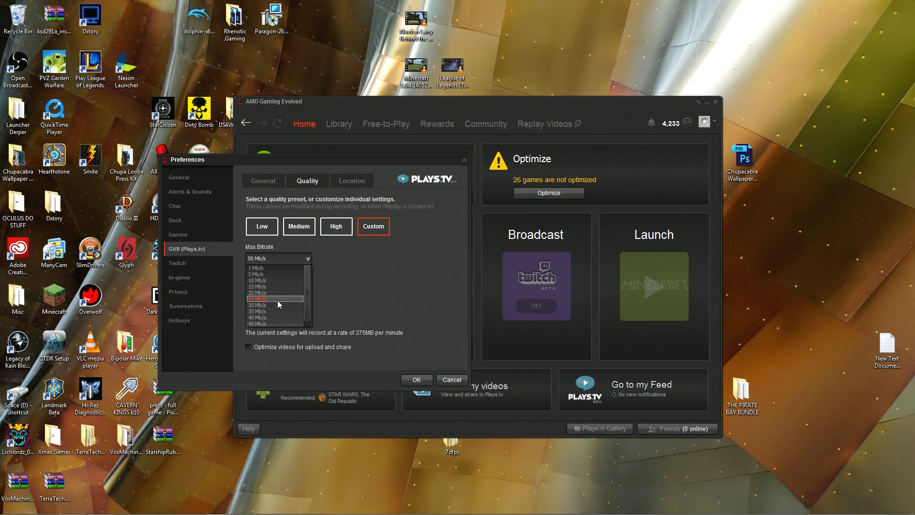
Step: Set Custom quality to 25 Mb/s and 60 fps at 1080p, upload optimization off
{"action": "left_click", "coordinate": [268, 298]}
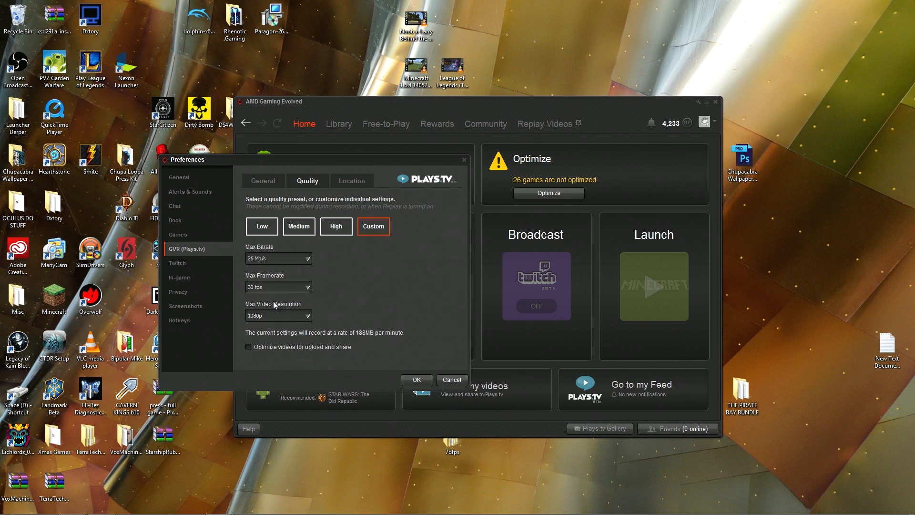
{"action": "left_click", "coordinate": [278, 287]}
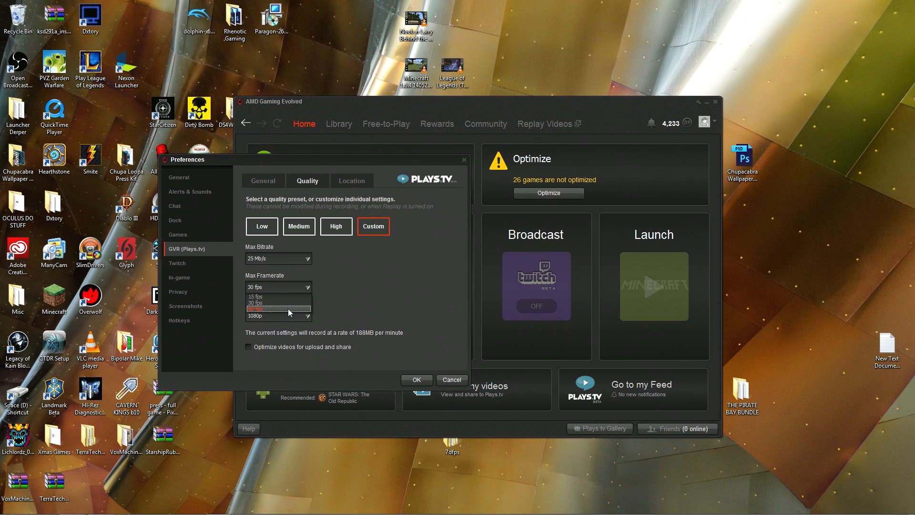
{"action": "left_click", "coordinate": [278, 306]}
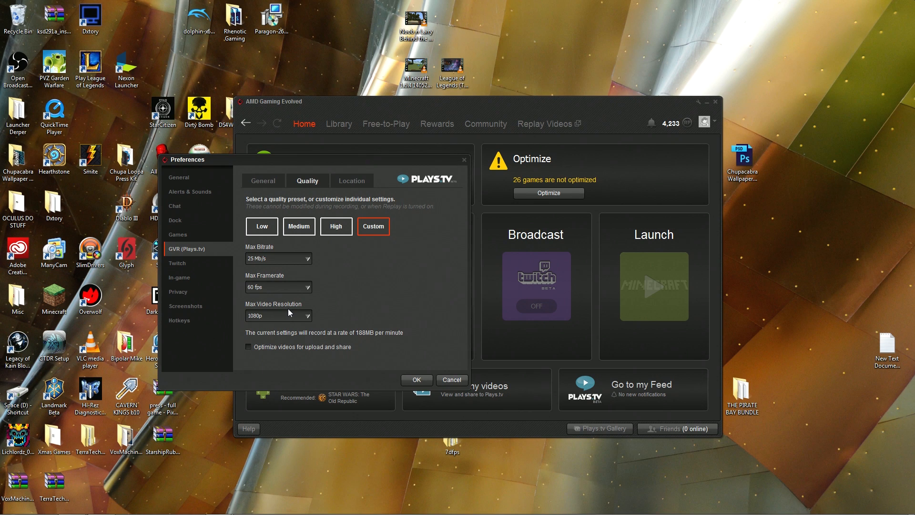
{"action": "left_click", "coordinate": [279, 287]}
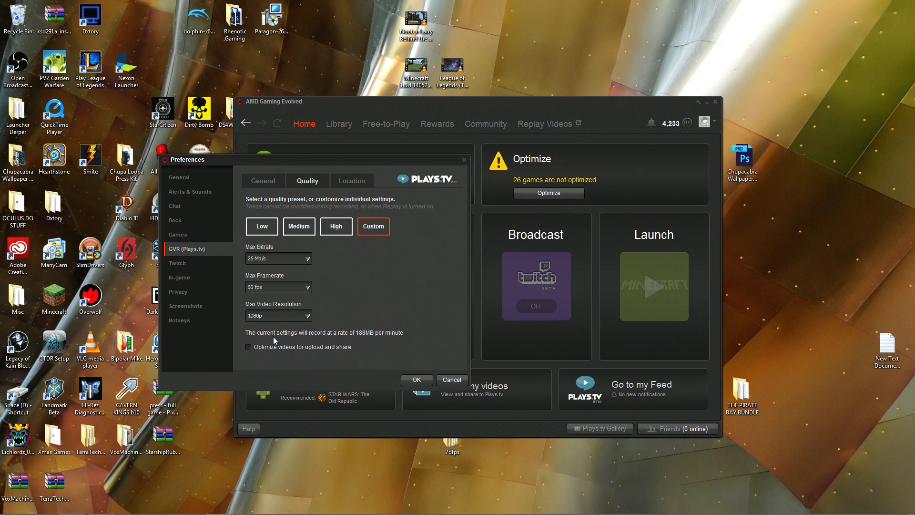
{"action": "mouse_move", "coordinate": [303, 342]}
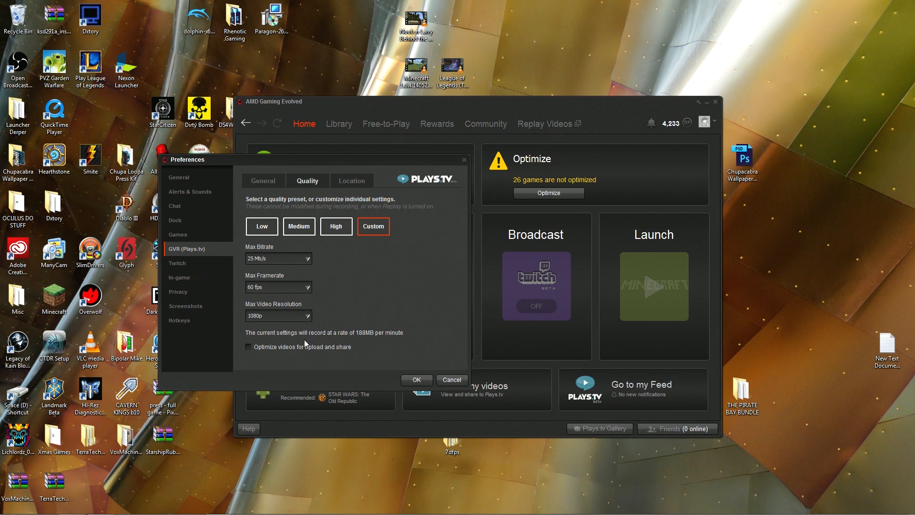
{"action": "mouse_move", "coordinate": [290, 366]}
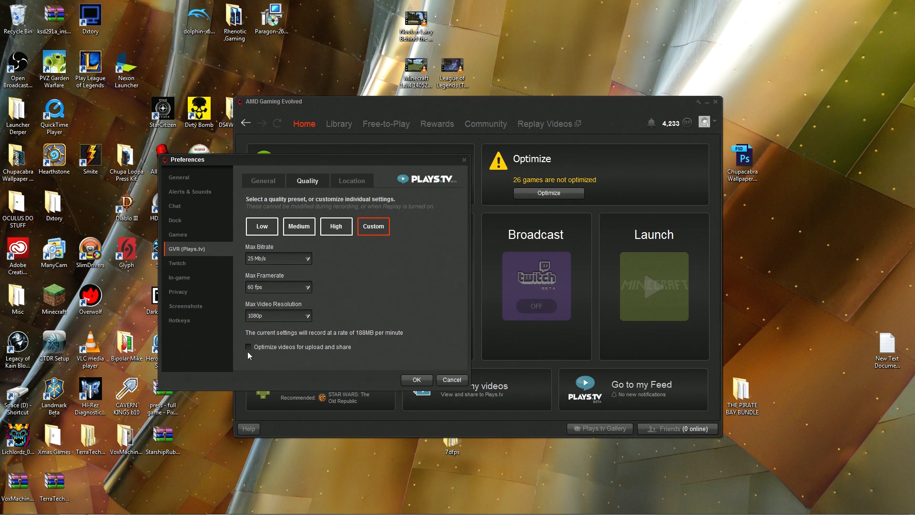
{"action": "left_click", "coordinate": [248, 347]}
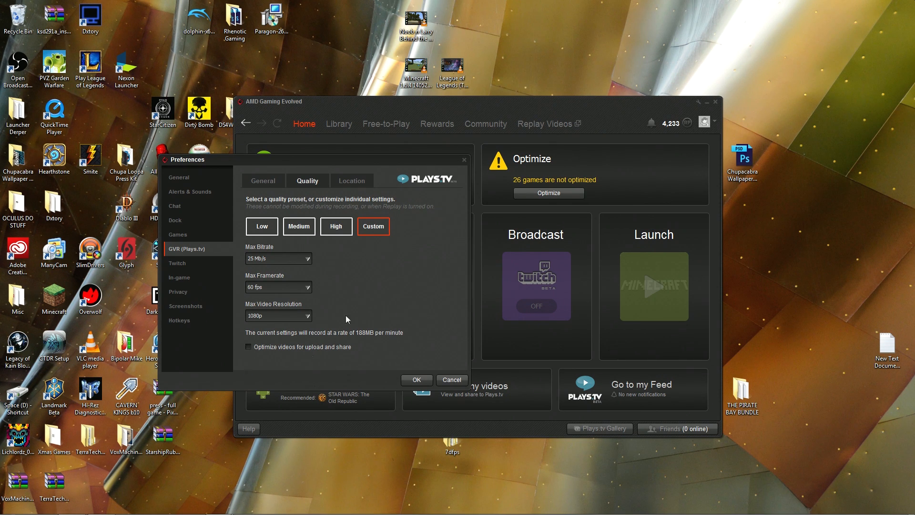
Step: Show the Location tab with the saved recordings and temporary save folders
{"action": "left_click", "coordinate": [352, 180]}
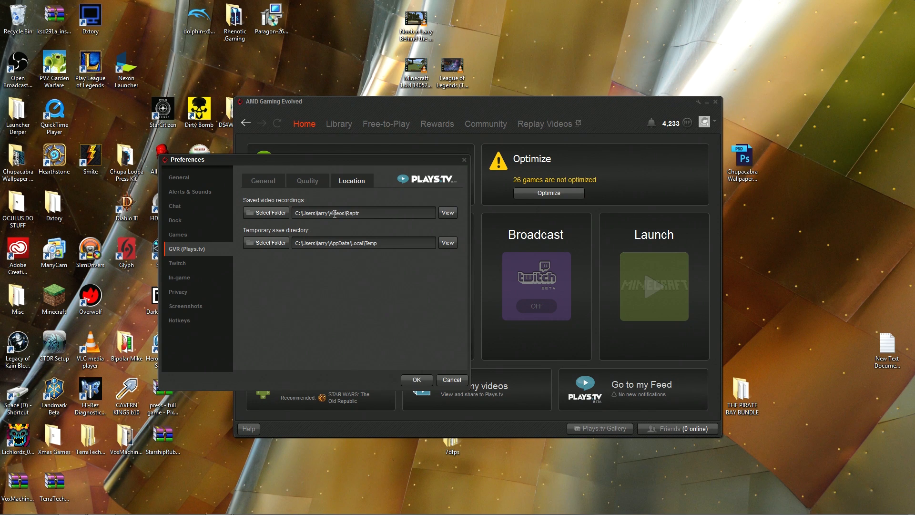
{"action": "mouse_move", "coordinate": [348, 223]}
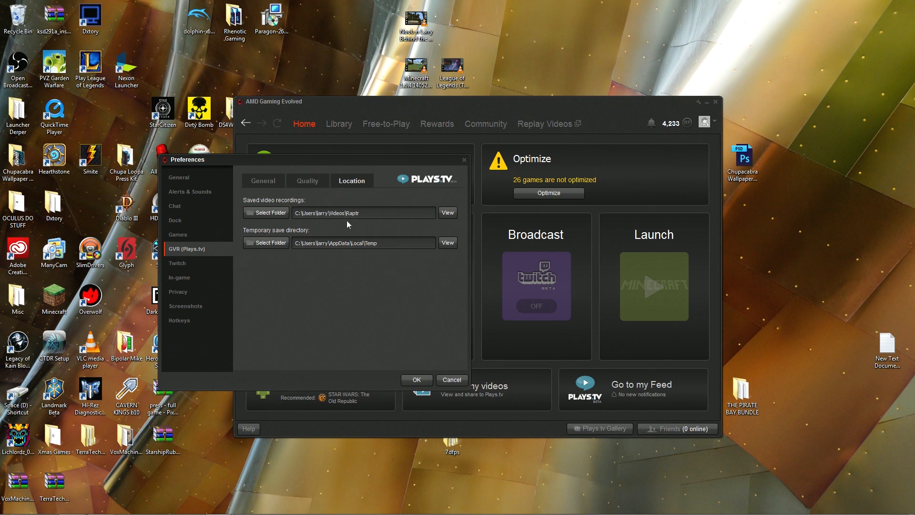
{"action": "mouse_move", "coordinate": [356, 227]}
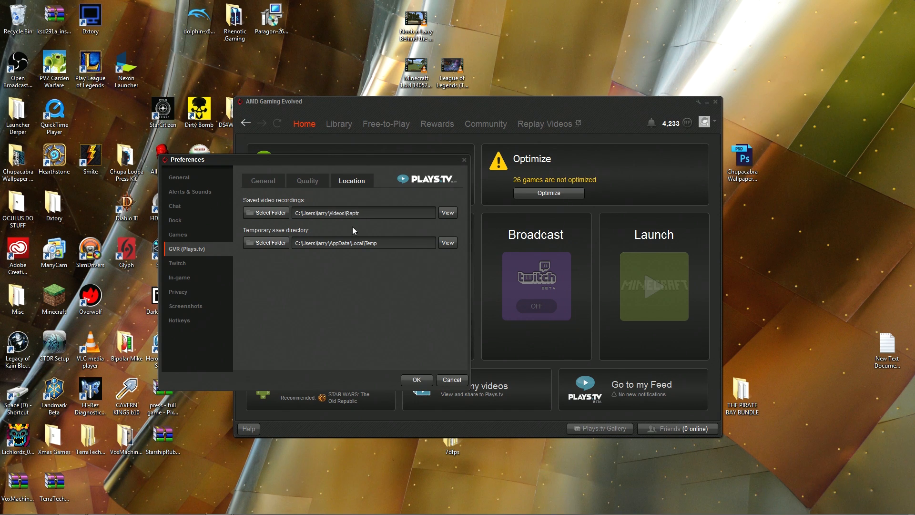
{"action": "mouse_move", "coordinate": [326, 277]}
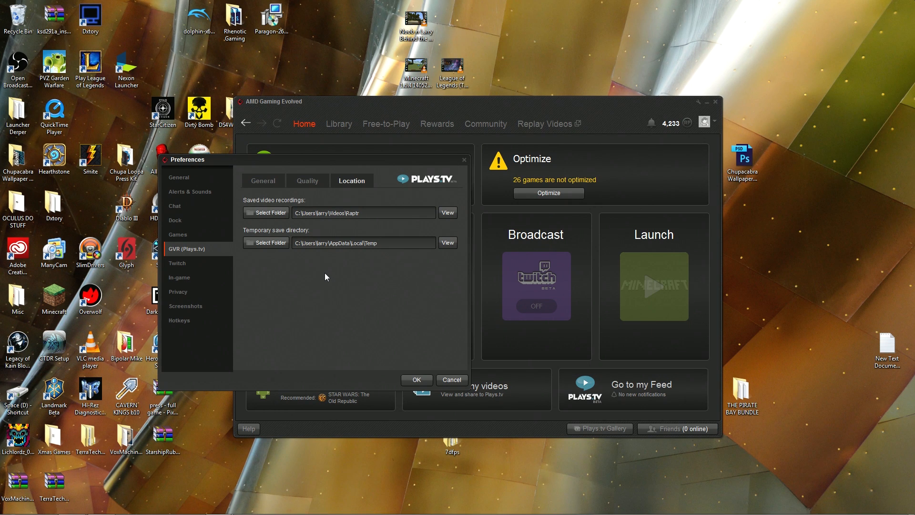
{"action": "mouse_move", "coordinate": [344, 233]}
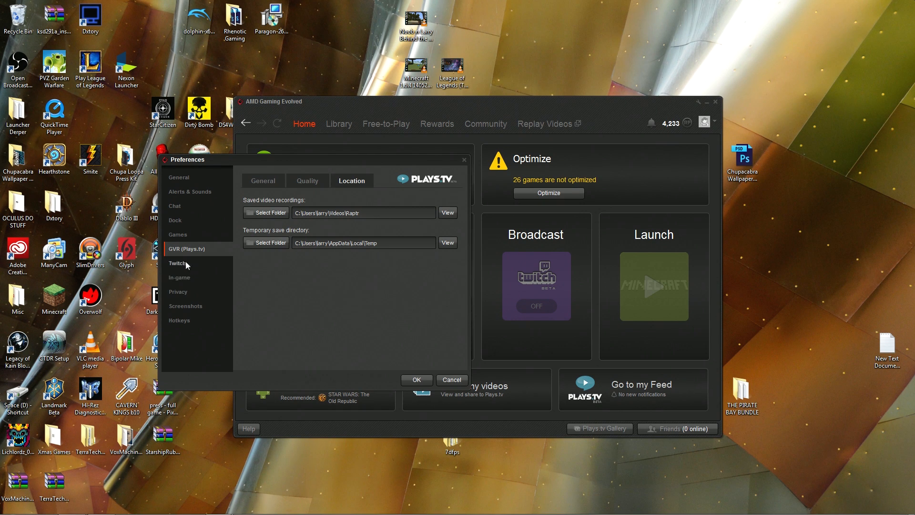
Step: Go to Twitch > General preferences and toggle including the Raptr GUI in the stream
{"action": "left_click", "coordinate": [178, 263]}
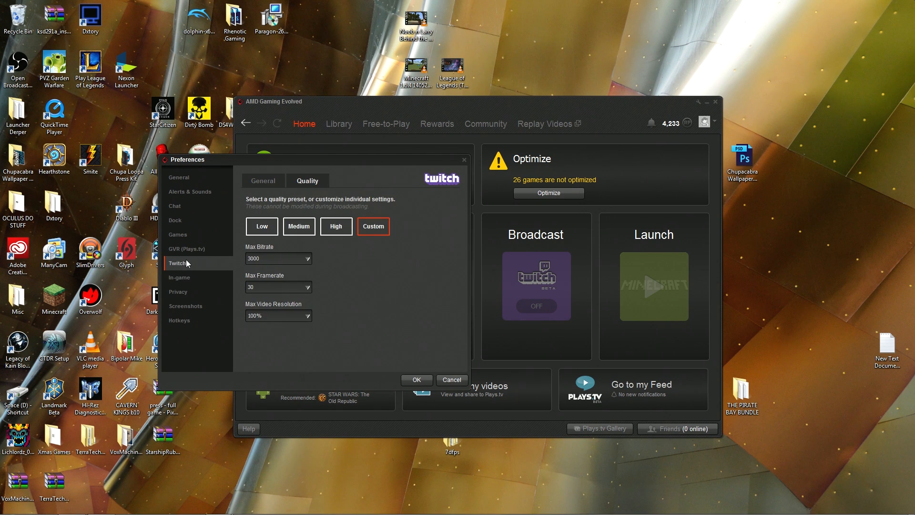
{"action": "left_click", "coordinate": [263, 181]}
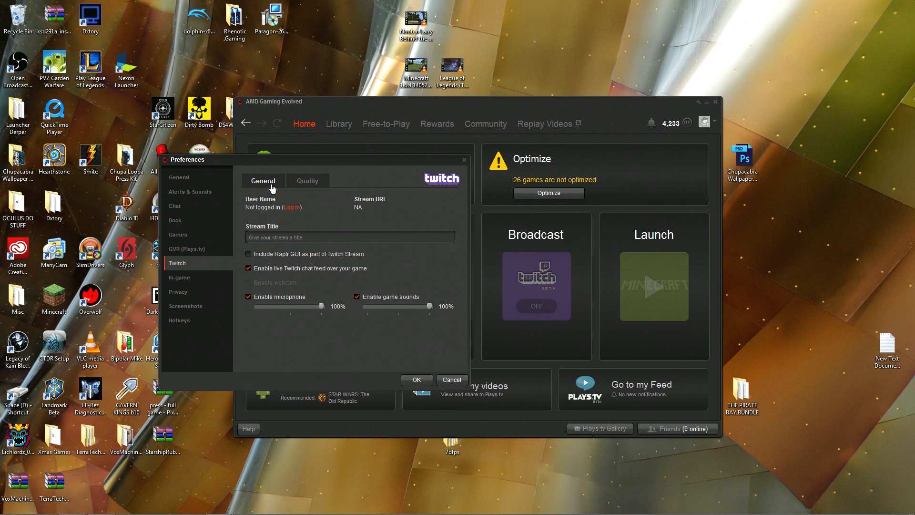
{"action": "mouse_move", "coordinate": [264, 211]}
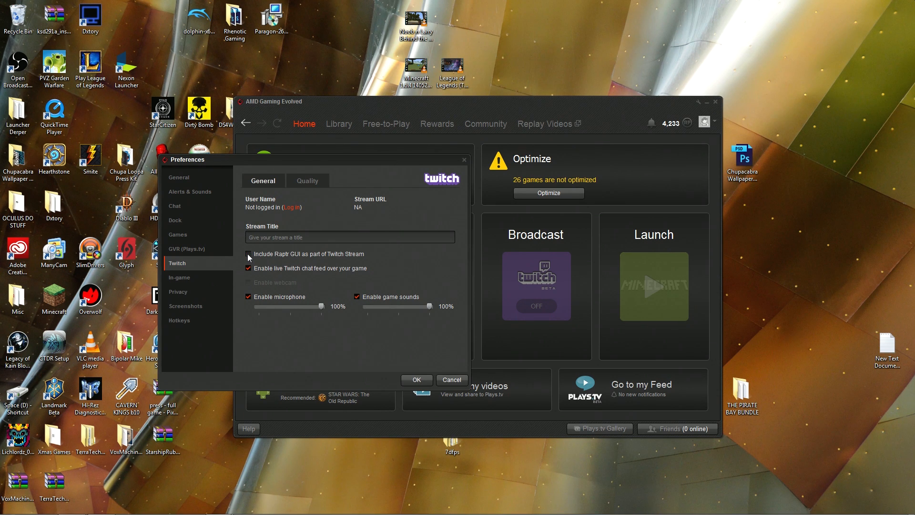
{"action": "left_click", "coordinate": [248, 254]}
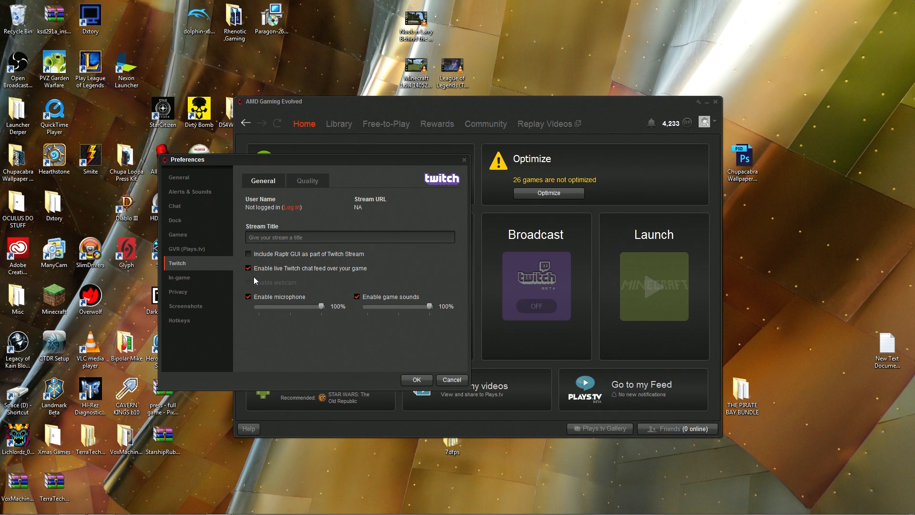
{"action": "mouse_move", "coordinate": [353, 274]}
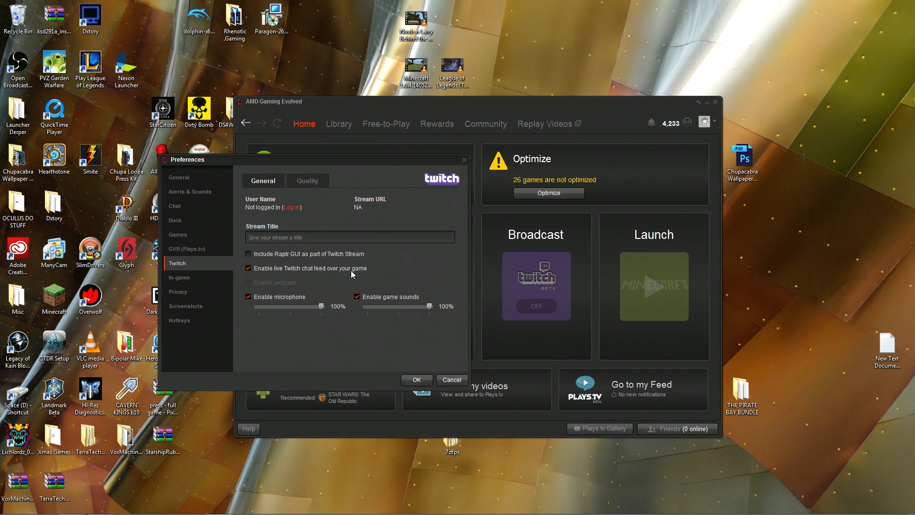
{"action": "mouse_move", "coordinate": [363, 274]}
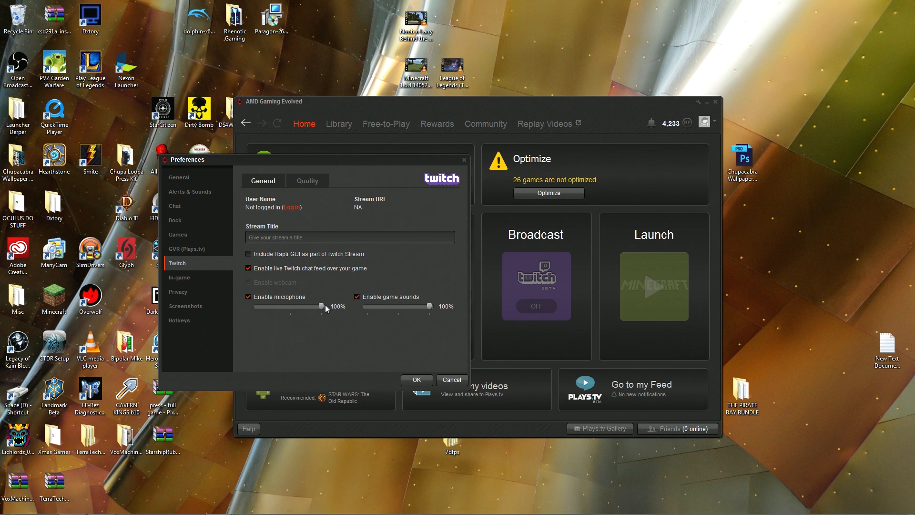
Step: Lower Twitch game sounds to 30% and keep the microphone at 100%
{"action": "left_click_drag", "start_coordinate": [320, 306], "coordinate": [310, 306]}
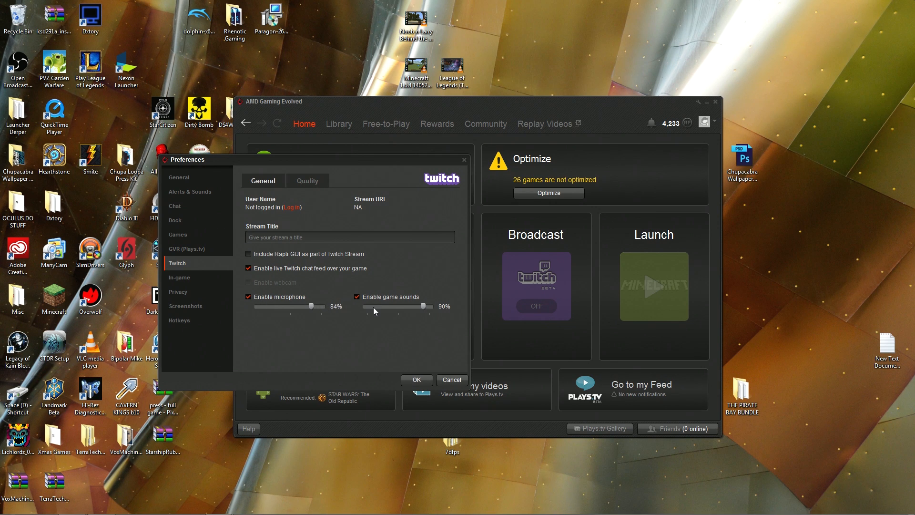
{"action": "left_click_drag", "start_coordinate": [413, 306], "coordinate": [379, 306]}
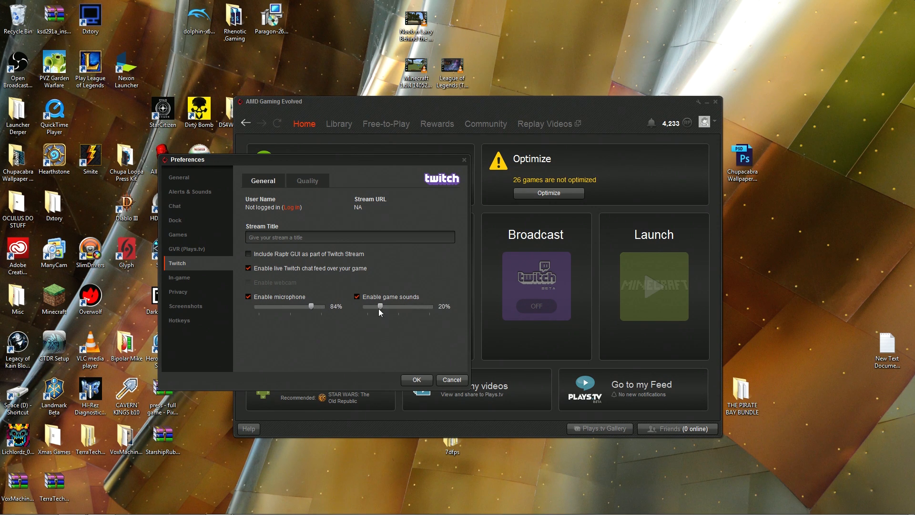
{"action": "left_click_drag", "start_coordinate": [381, 306], "coordinate": [383, 306]}
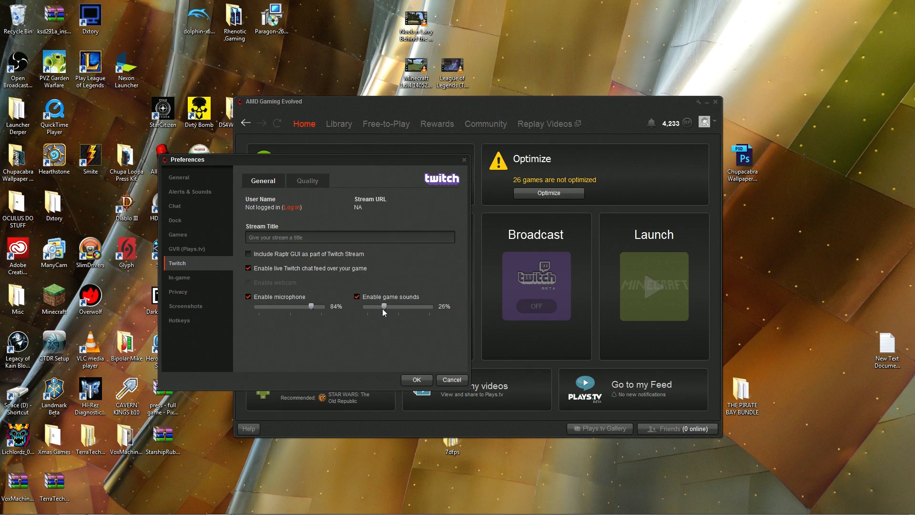
{"action": "left_click_drag", "start_coordinate": [385, 307], "coordinate": [388, 307]}
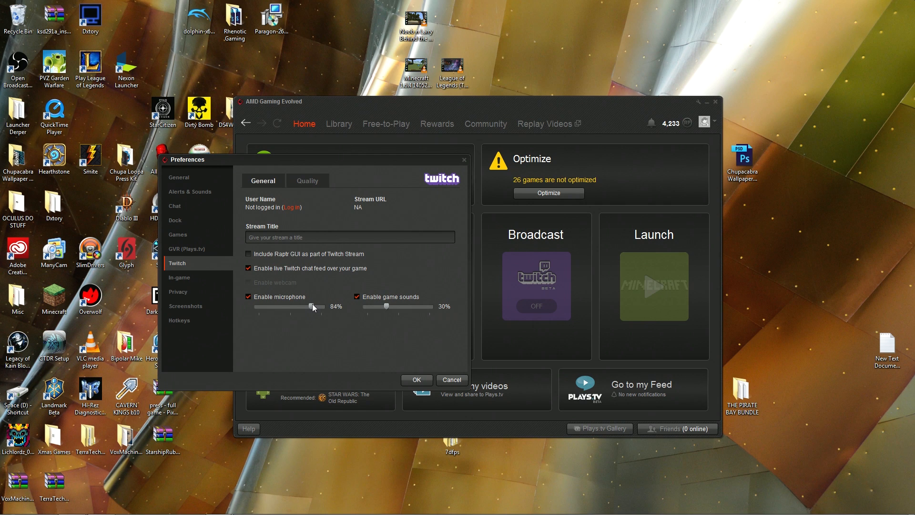
{"action": "left_click_drag", "start_coordinate": [312, 306], "coordinate": [321, 306]}
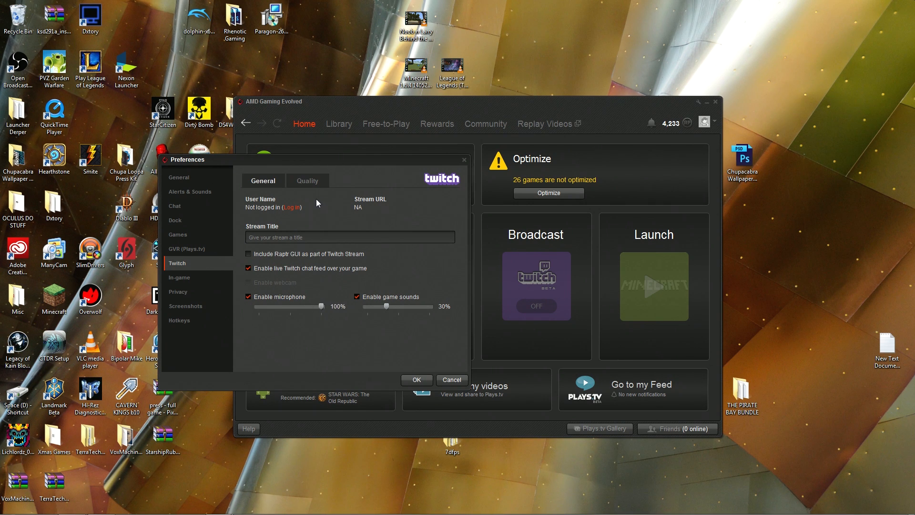
Step: In Twitch Quality, try Low, Medium and High presets, ending on High: 2048 bitrate, 60 fps, 100%
{"action": "left_click", "coordinate": [308, 180]}
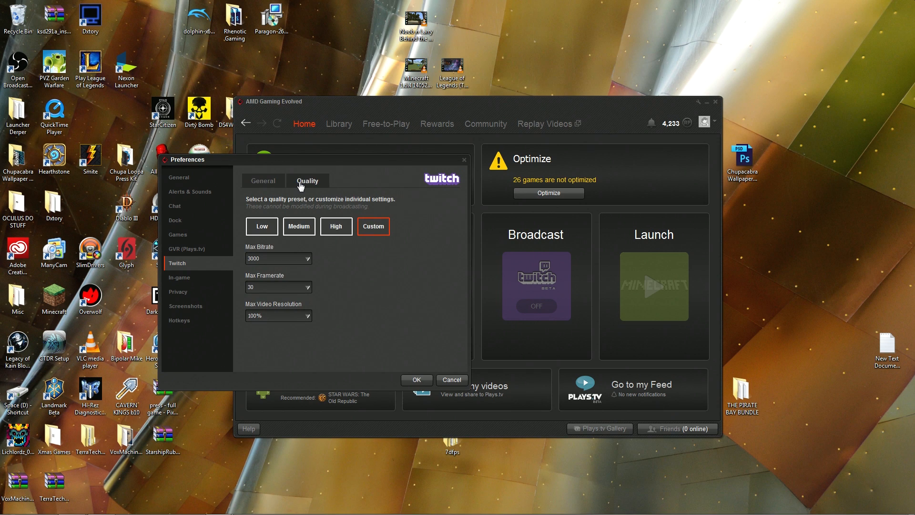
{"action": "mouse_move", "coordinate": [259, 227]}
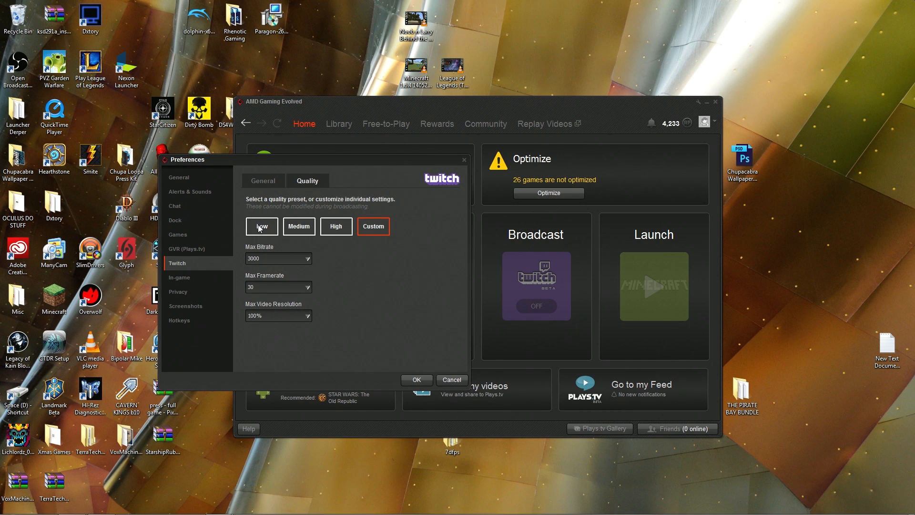
{"action": "left_click", "coordinate": [261, 227]}
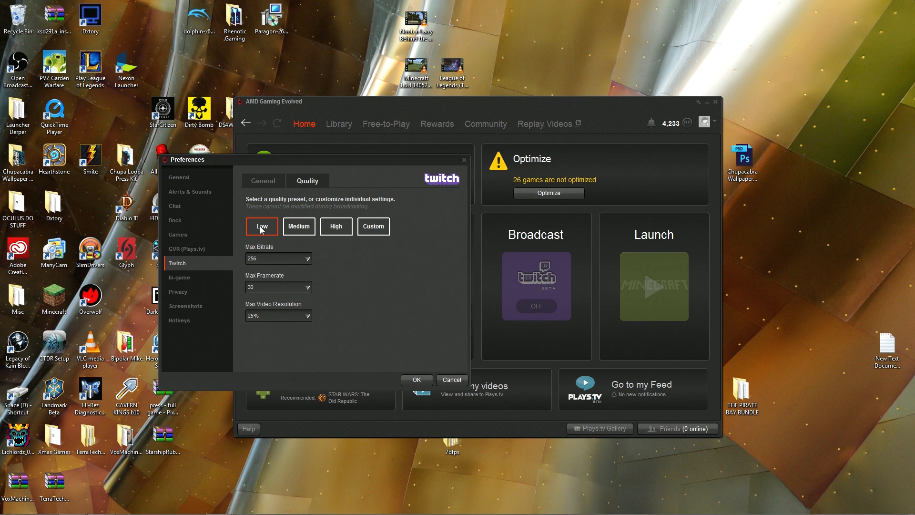
{"action": "left_click", "coordinate": [298, 226]}
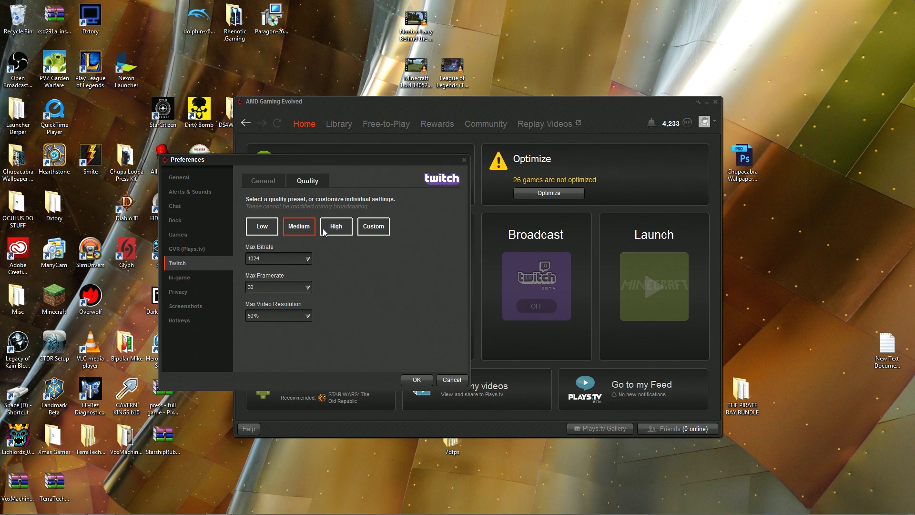
{"action": "left_click", "coordinate": [336, 226]}
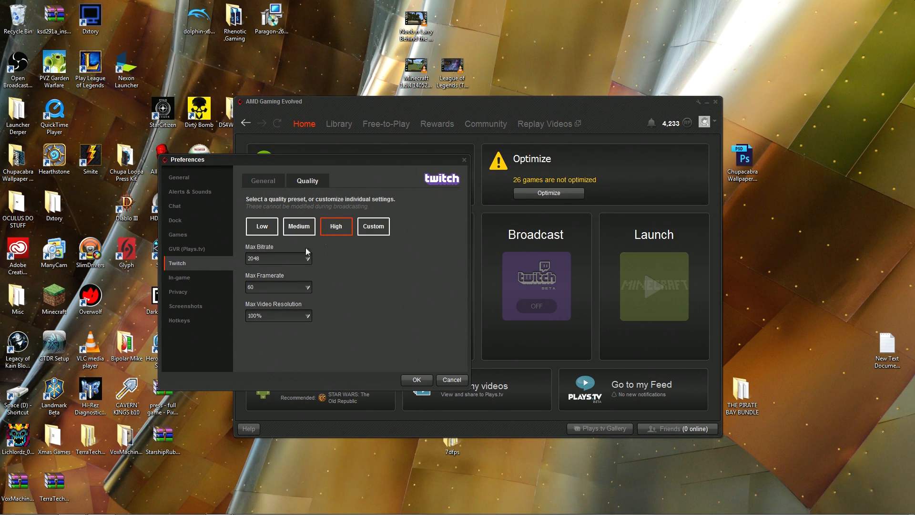
{"action": "left_click", "coordinate": [261, 226]}
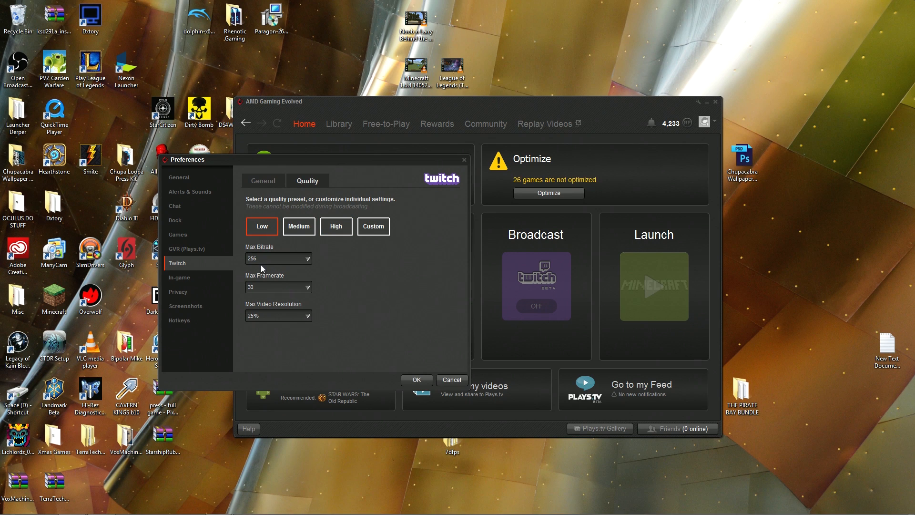
{"action": "mouse_move", "coordinate": [255, 264]}
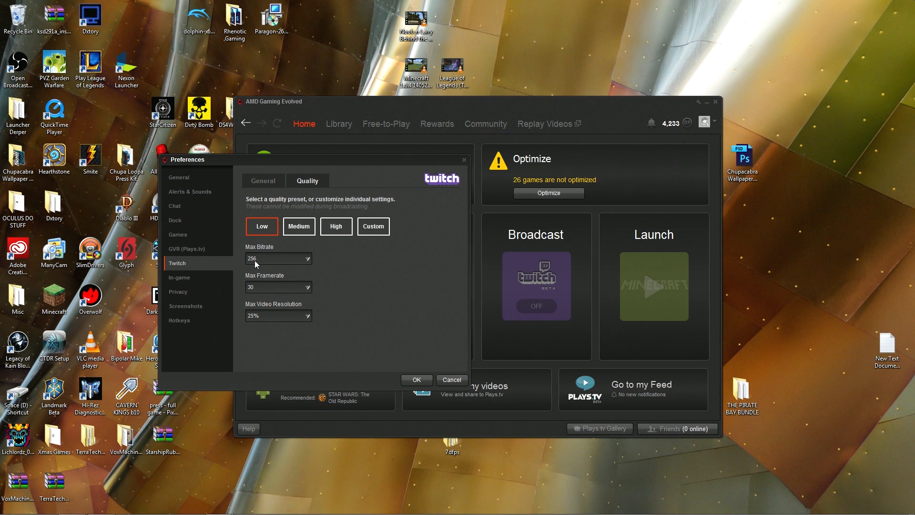
{"action": "mouse_move", "coordinate": [270, 268]}
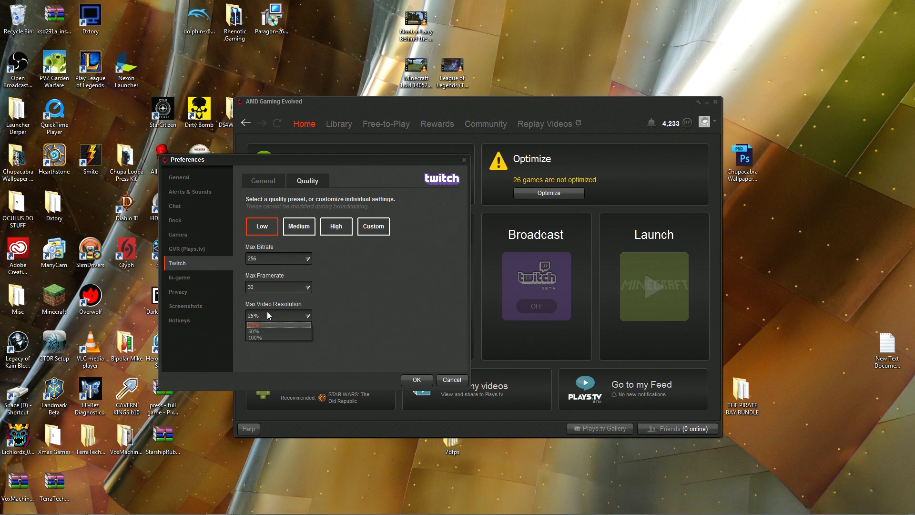
{"action": "left_click", "coordinate": [278, 315]}
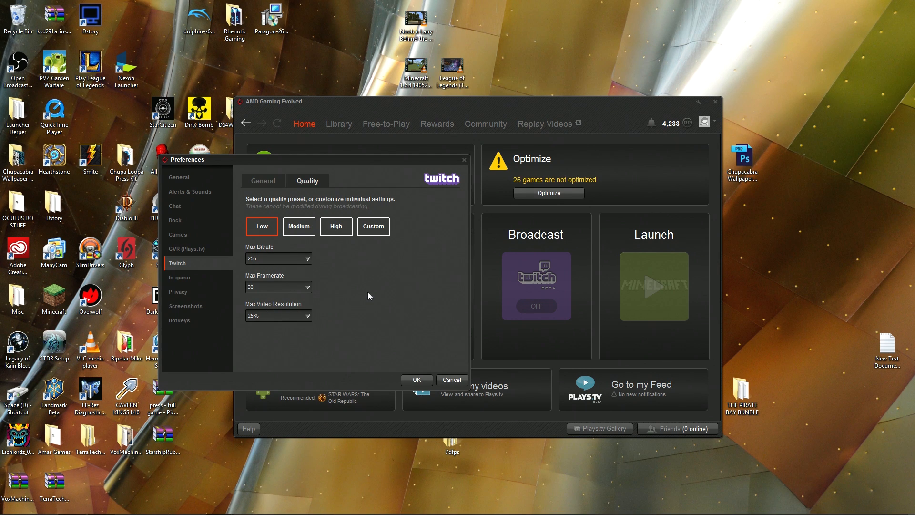
{"action": "mouse_move", "coordinate": [310, 290]}
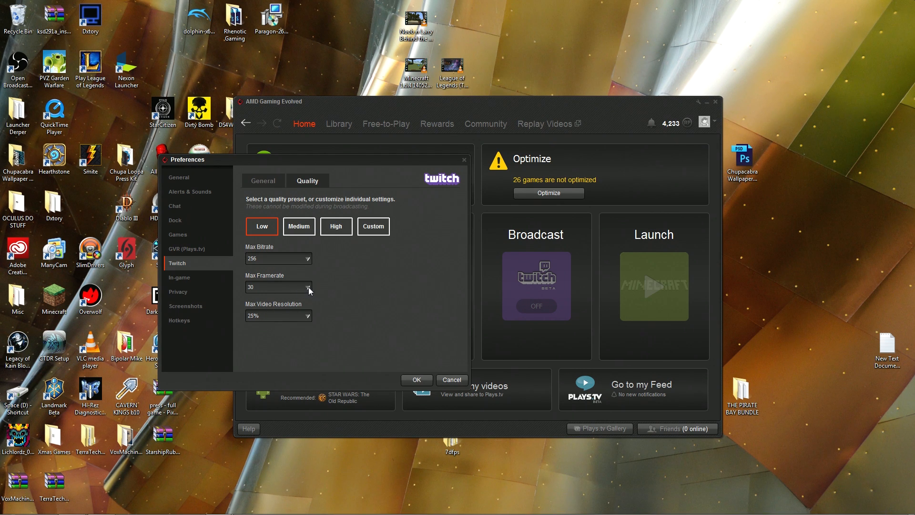
{"action": "left_click", "coordinate": [335, 226]}
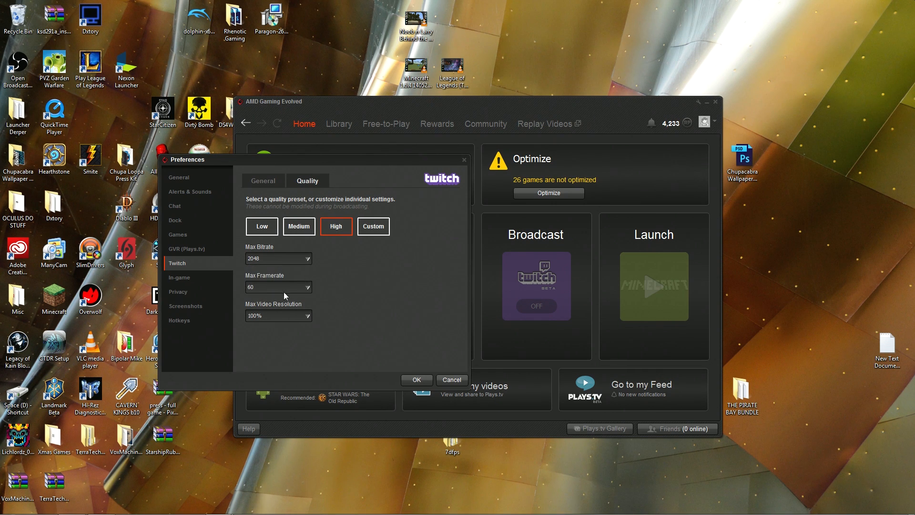
{"action": "mouse_move", "coordinate": [308, 312]}
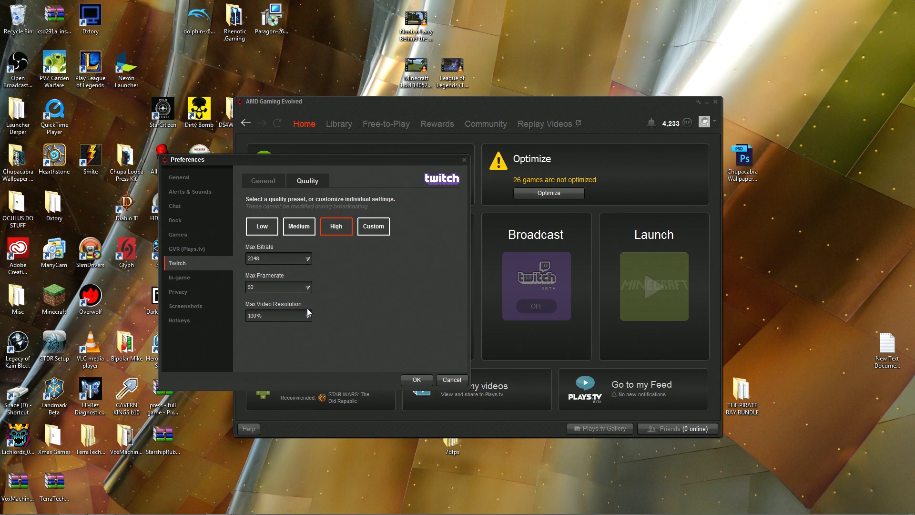
{"action": "mouse_move", "coordinate": [308, 313]}
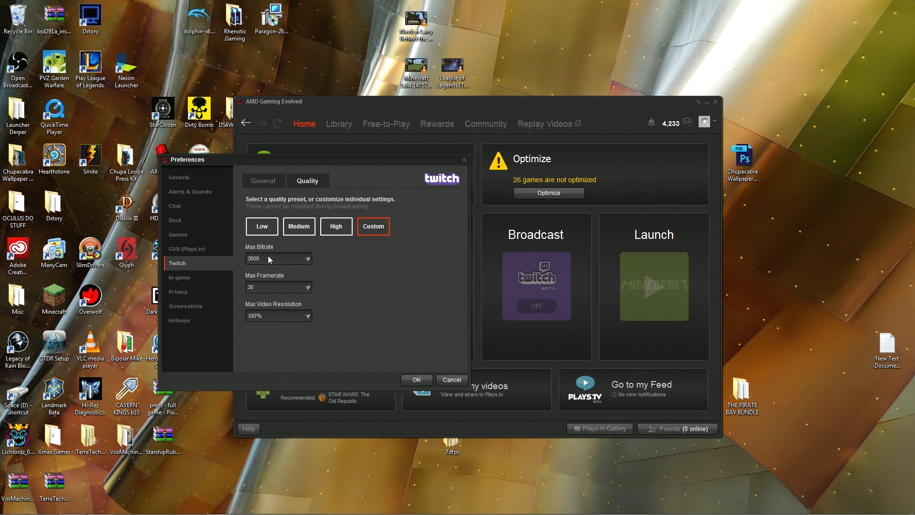
Step: Raise Twitch Max Bitrate to 3500 with Max Framerate at 30 fps
{"action": "left_click", "coordinate": [306, 259]}
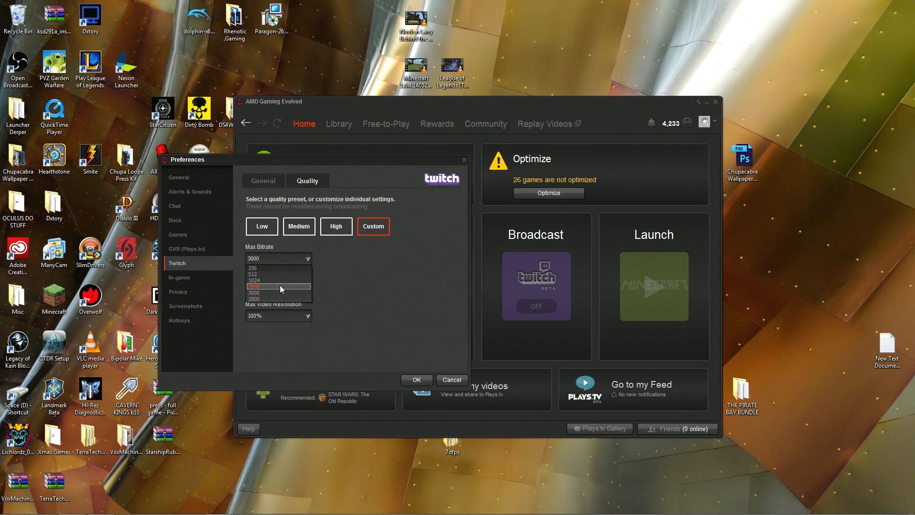
{"action": "left_click", "coordinate": [279, 298]}
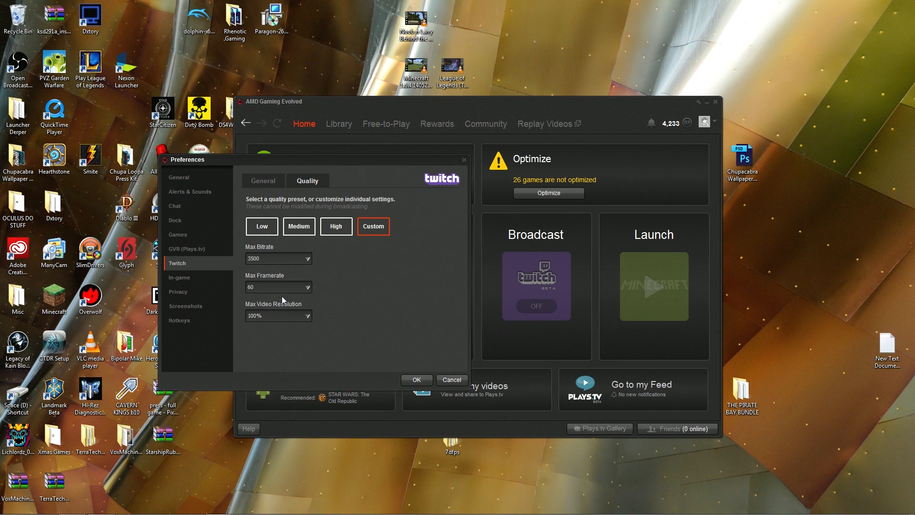
{"action": "mouse_move", "coordinate": [306, 290]}
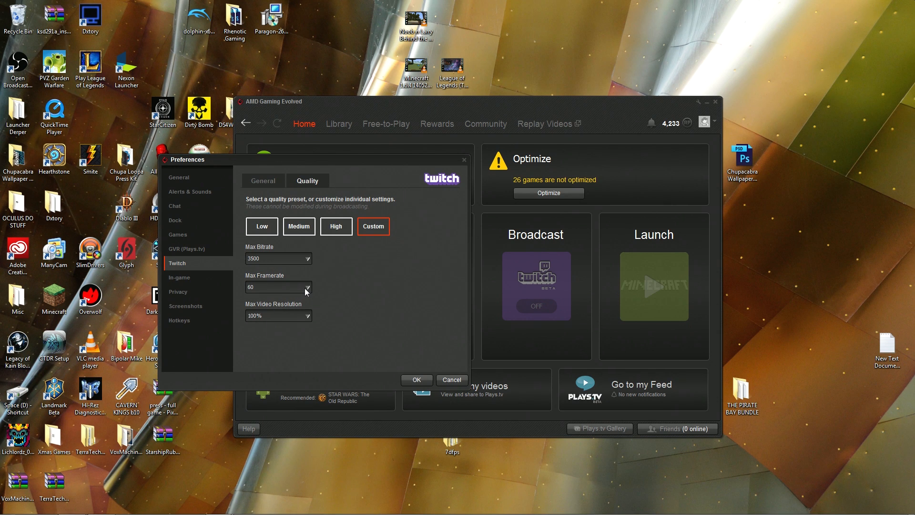
{"action": "left_click", "coordinate": [306, 287]}
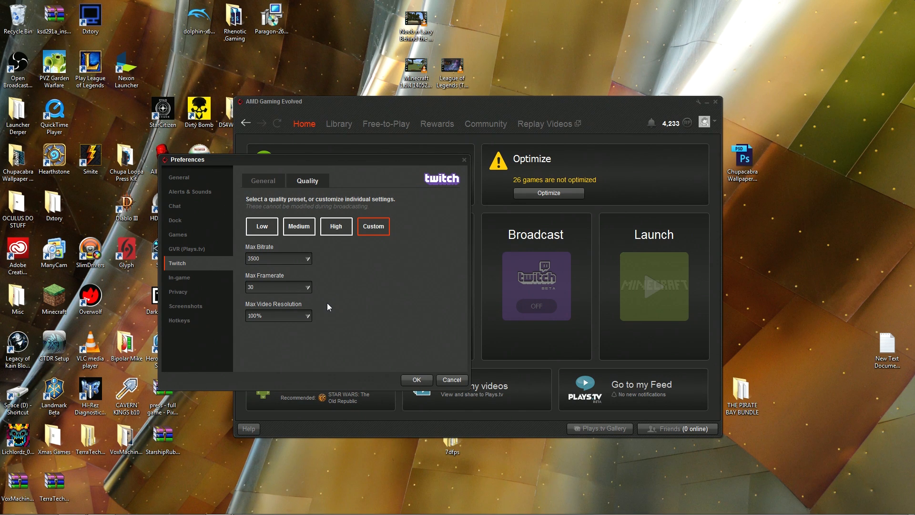
Step: Show the Hotkeys page to review overlay, audio mute and record/replay shortcuts
{"action": "left_click", "coordinate": [180, 320]}
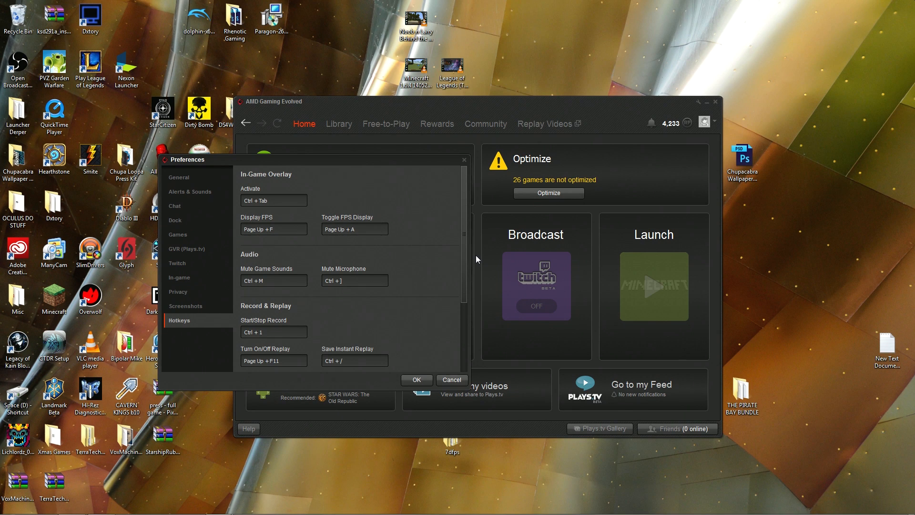
{"action": "mouse_move", "coordinate": [461, 252]}
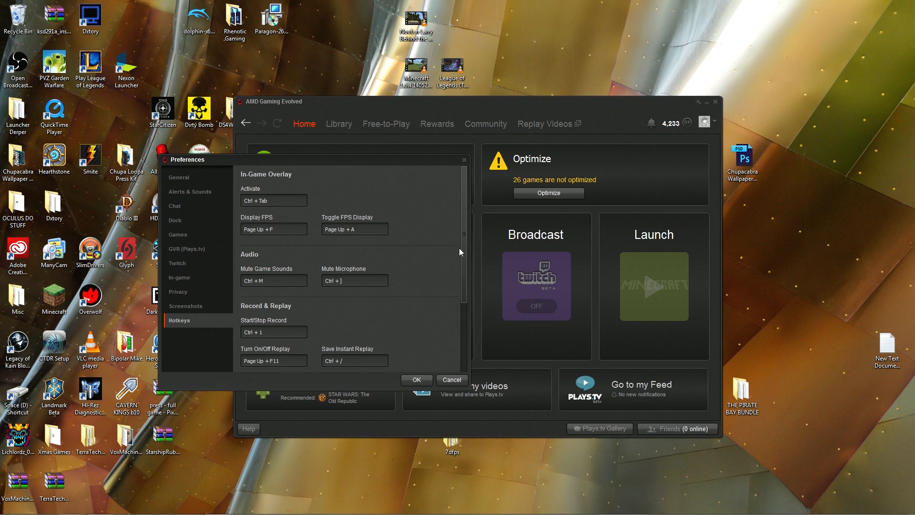
{"action": "mouse_move", "coordinate": [260, 212]}
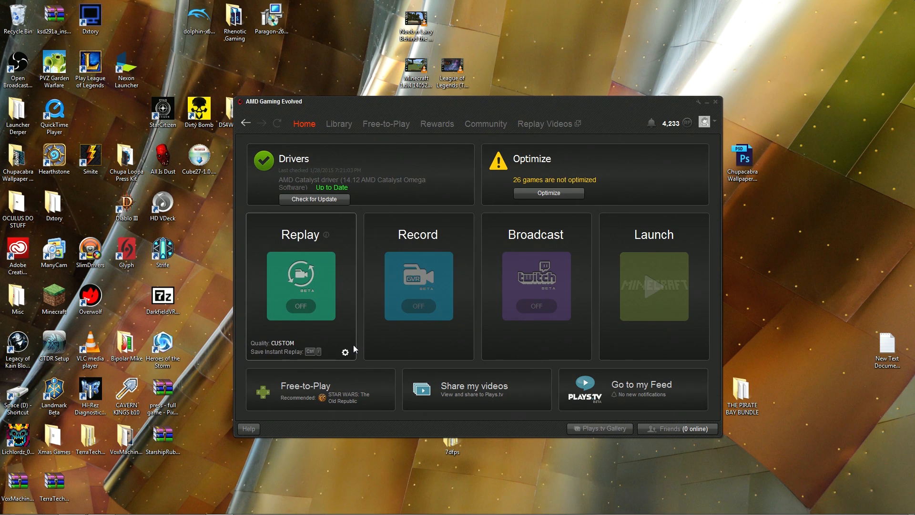
{"action": "mouse_move", "coordinate": [375, 477]}
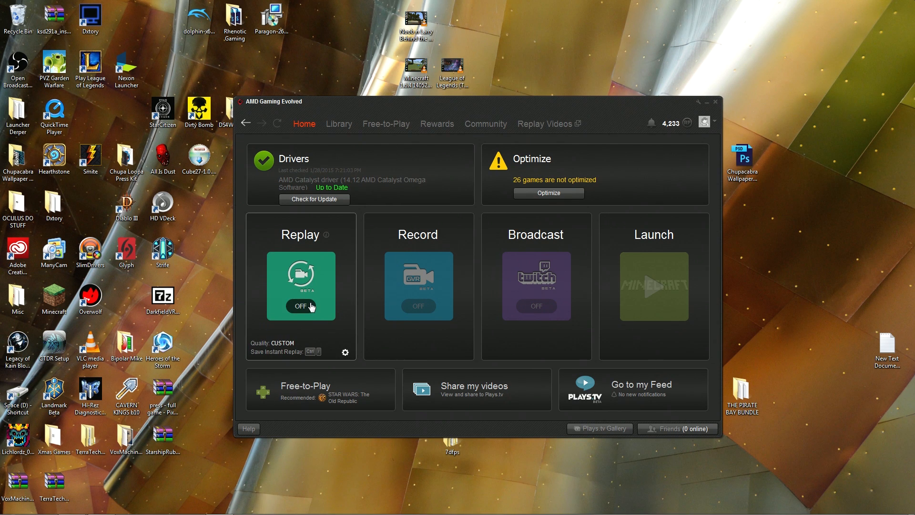
Step: Switch the Replay and Record service toggles from OFF to ON
{"action": "left_click", "coordinate": [300, 306]}
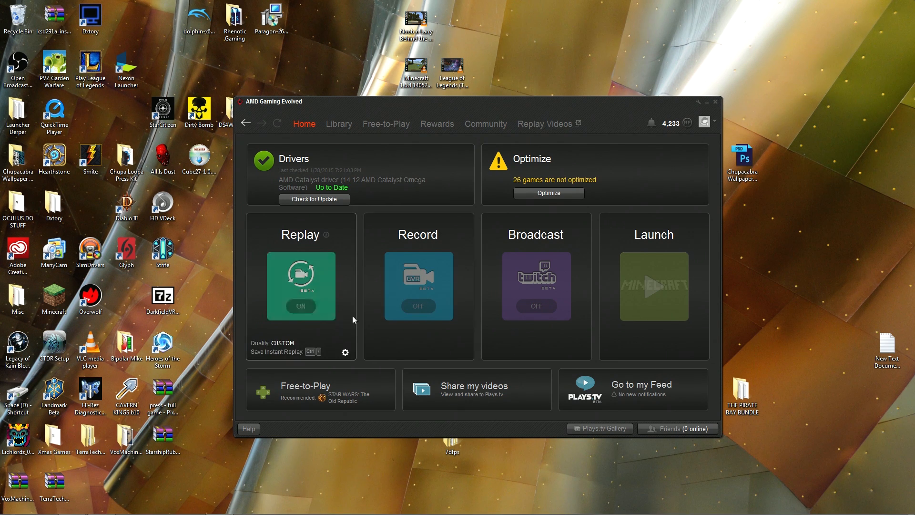
{"action": "left_click", "coordinate": [418, 306]}
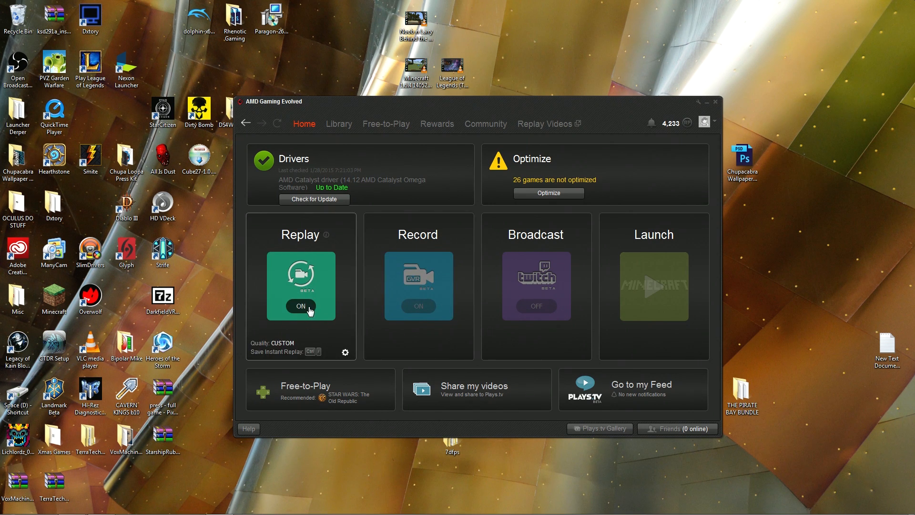
{"action": "left_click", "coordinate": [300, 306]}
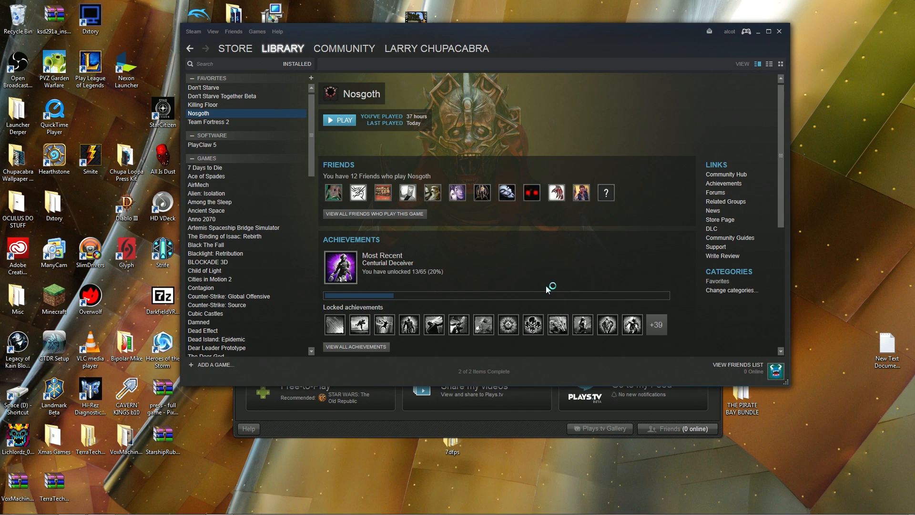
Step: Launch Nosgoth from the Steam library with PLAY
{"action": "left_click", "coordinate": [340, 121]}
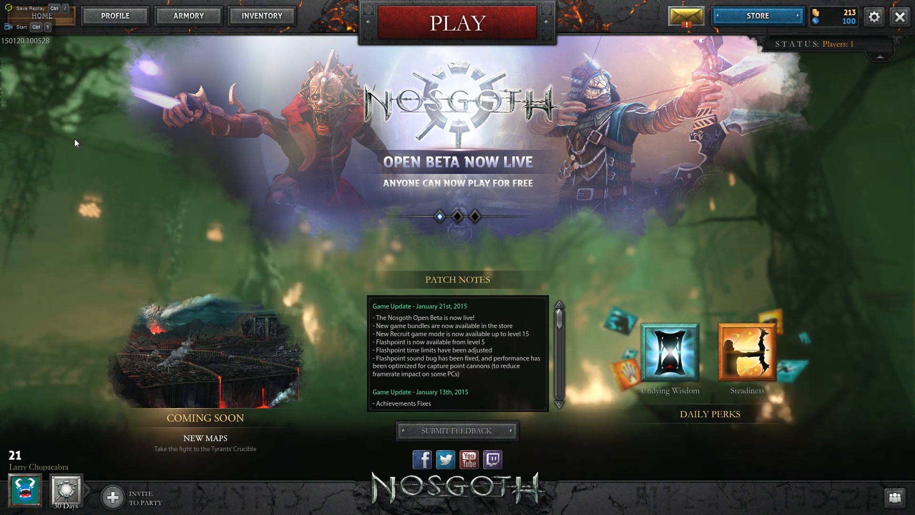
{"action": "mouse_move", "coordinate": [103, 137]}
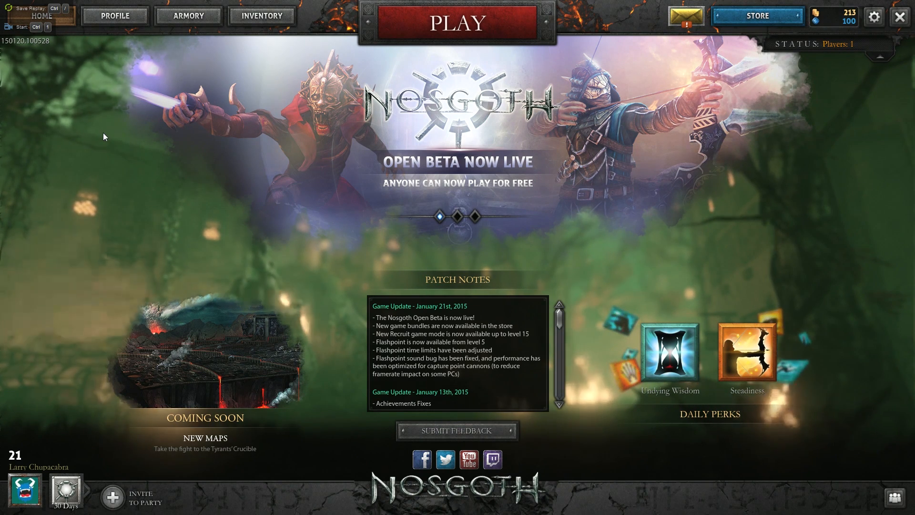